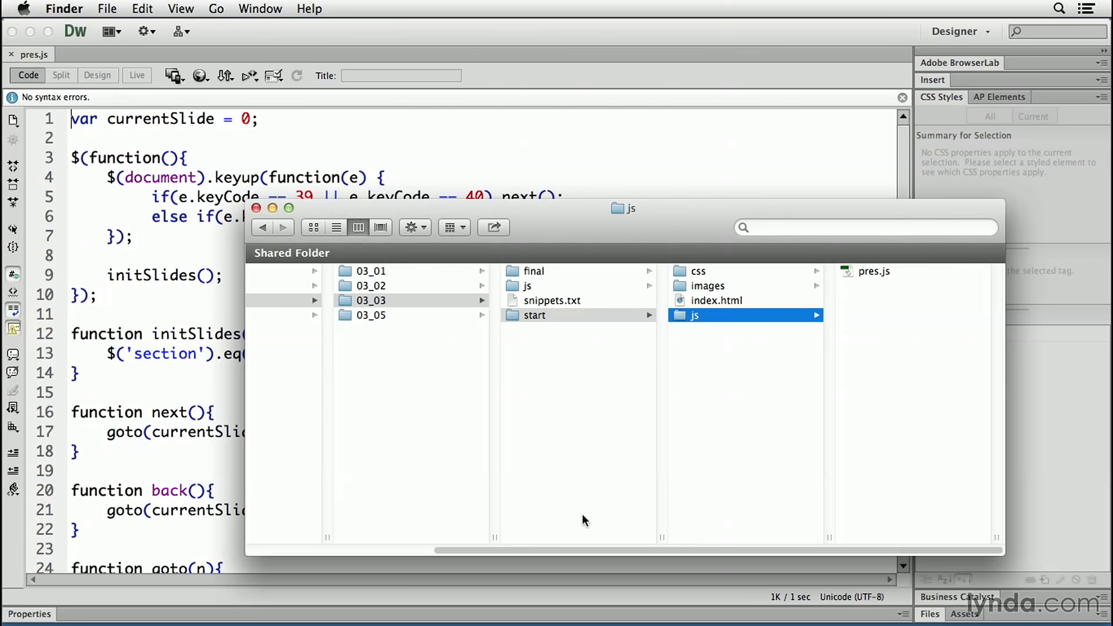
mouse_move(402, 413)
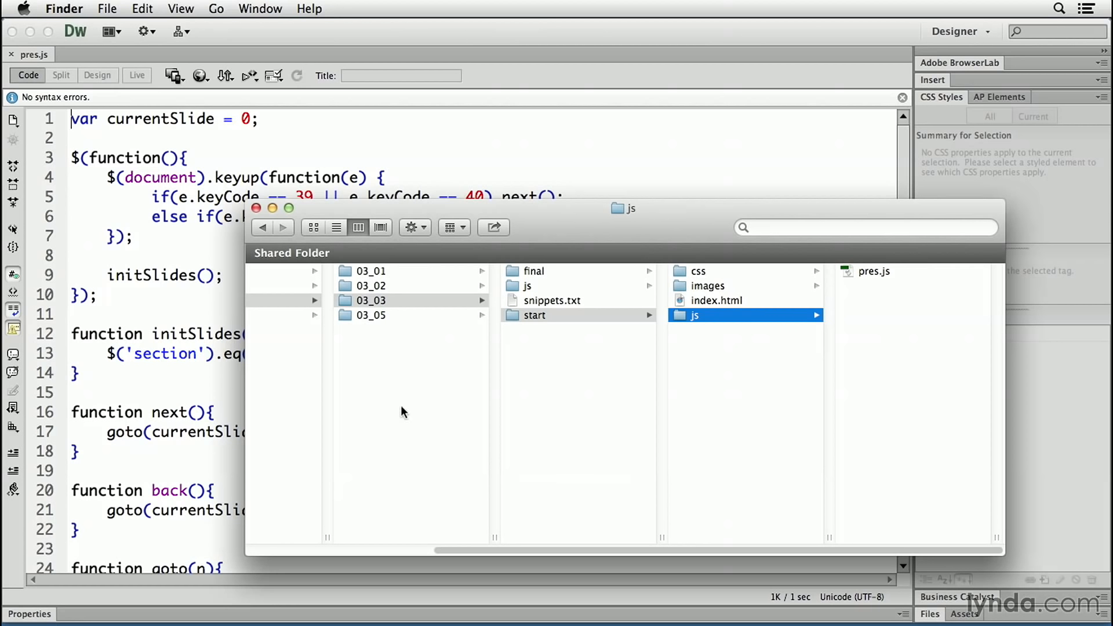
mouse_move(846, 314)
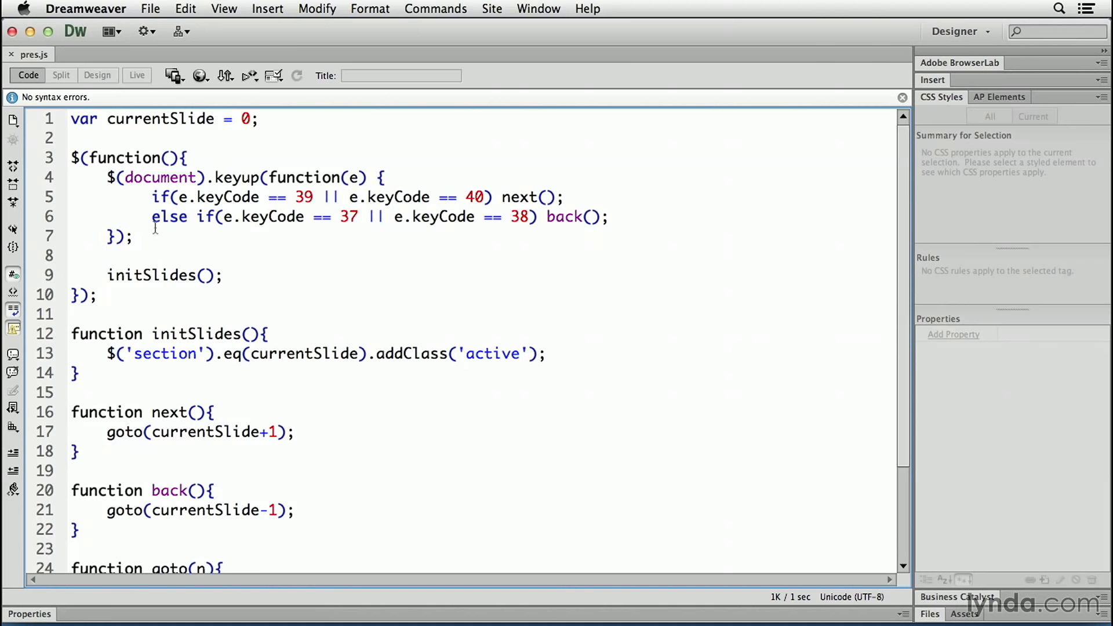
- Return focus to the pres.js code window, hiding Finder
click(107, 255)
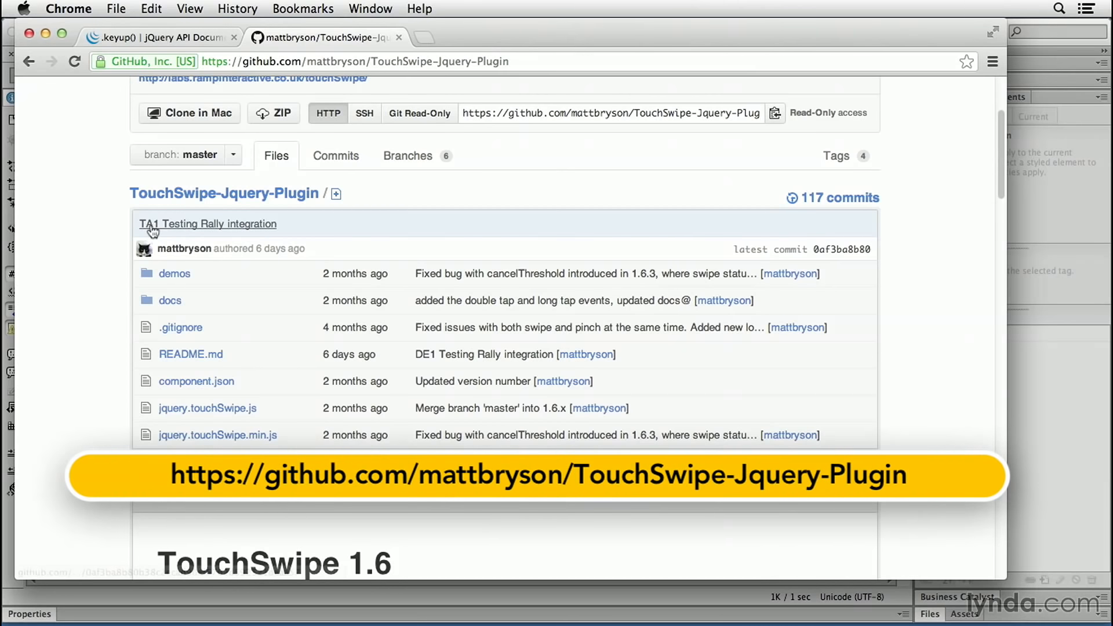
mouse_move(244, 215)
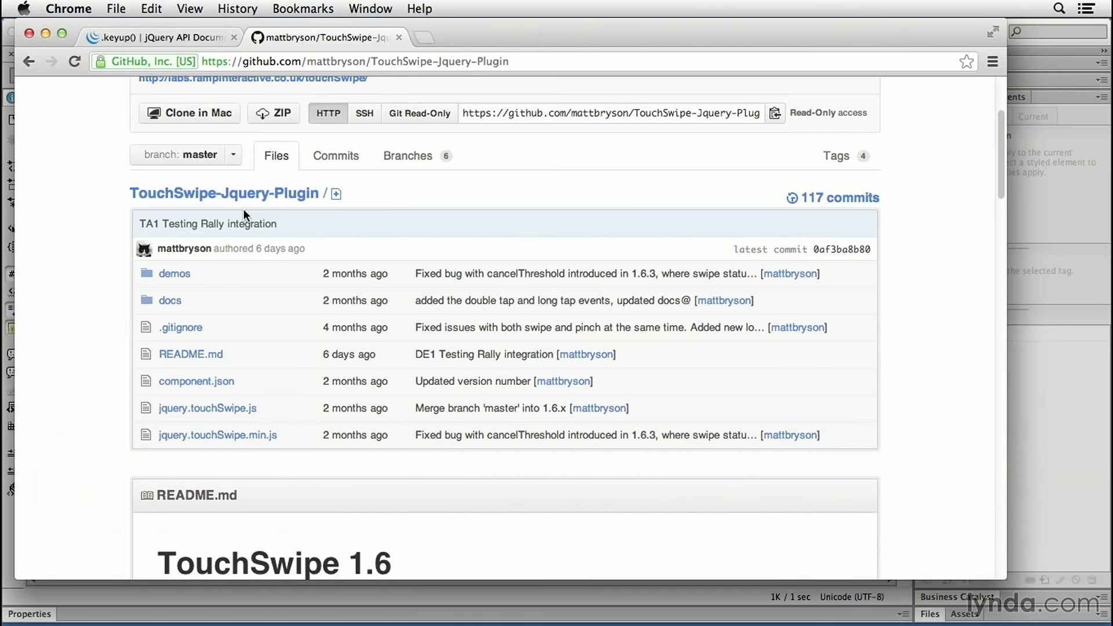
mouse_move(239, 447)
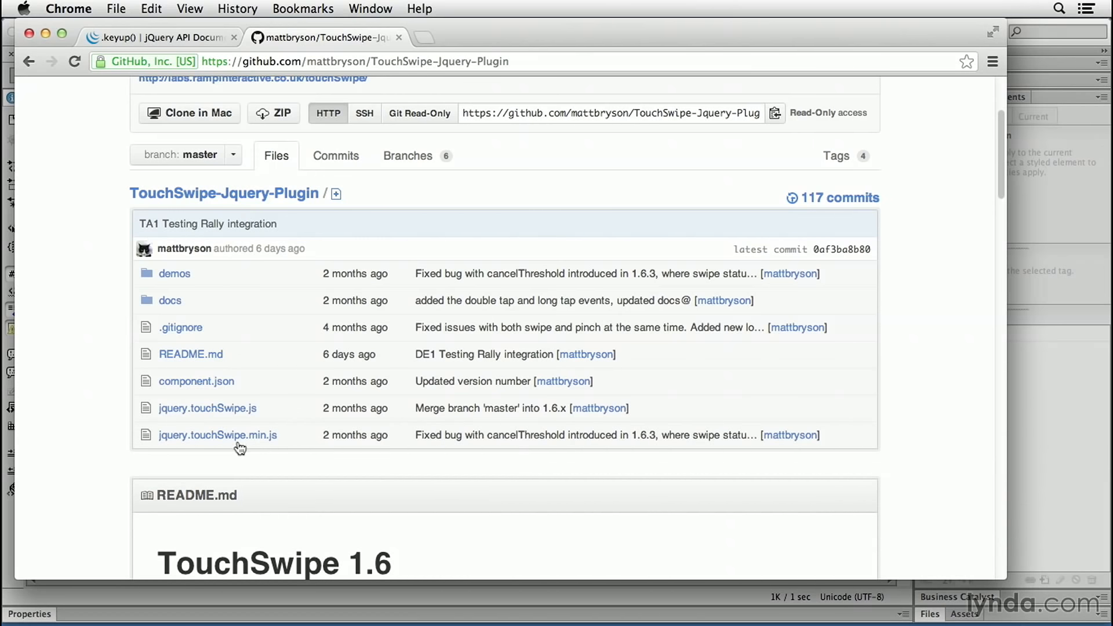
mouse_move(217, 435)
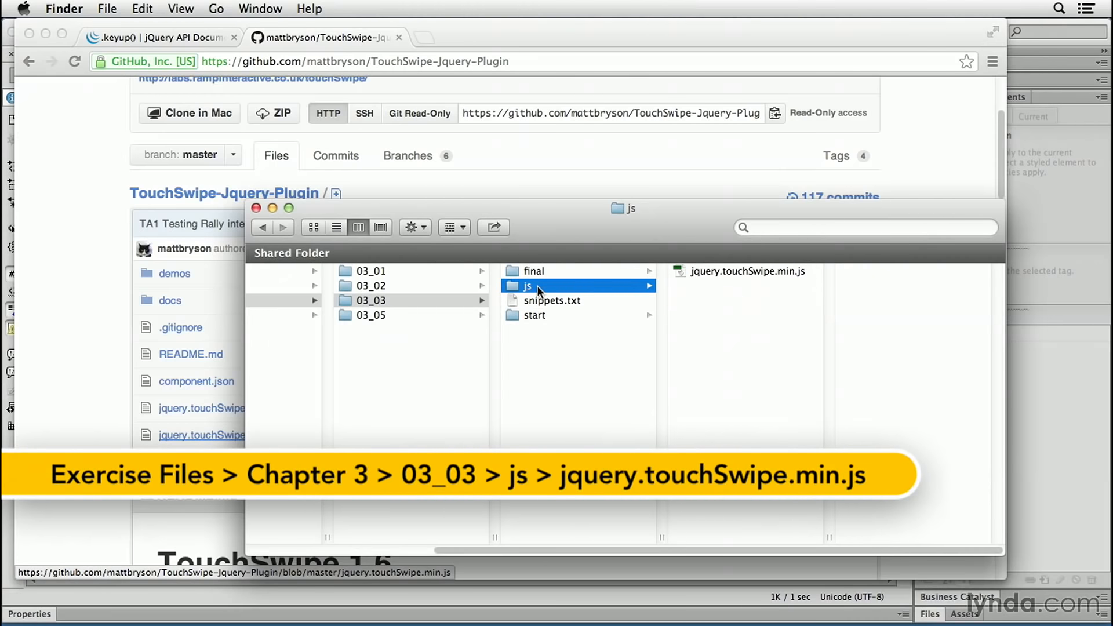
- Copy jquery.touchSwipe.min.js from 03_03/js into the start folder's js directory beside pres.js
click(745, 271)
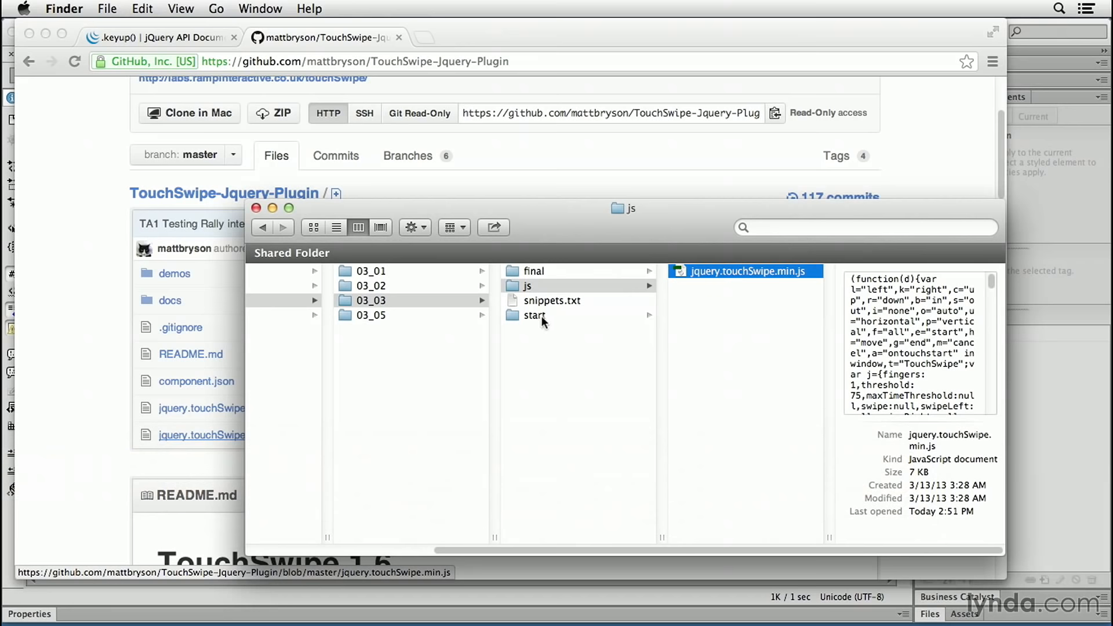
click(534, 316)
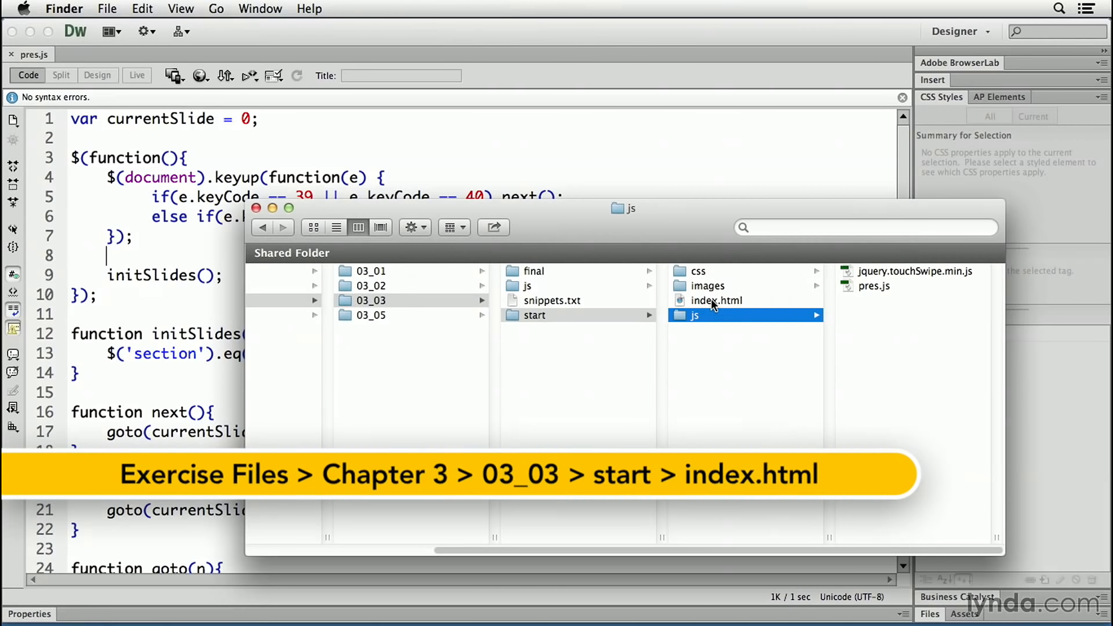
- Add a script tag in index.html loading js/jquery.touchSwipe.min.js between jQuery and pres.js
double_click(714, 299)
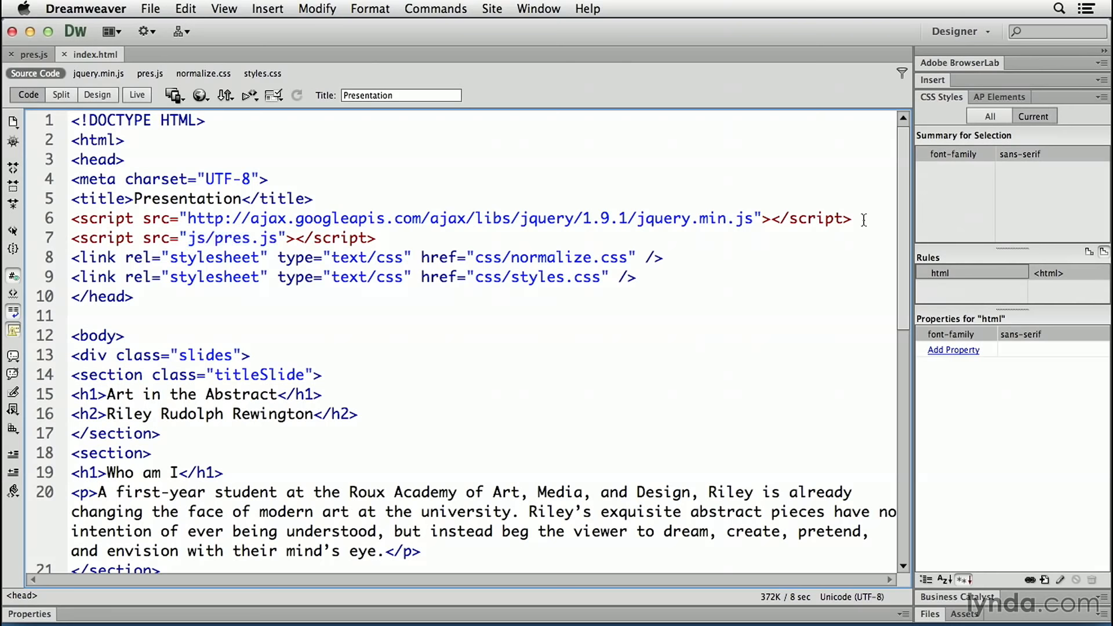
text(<)
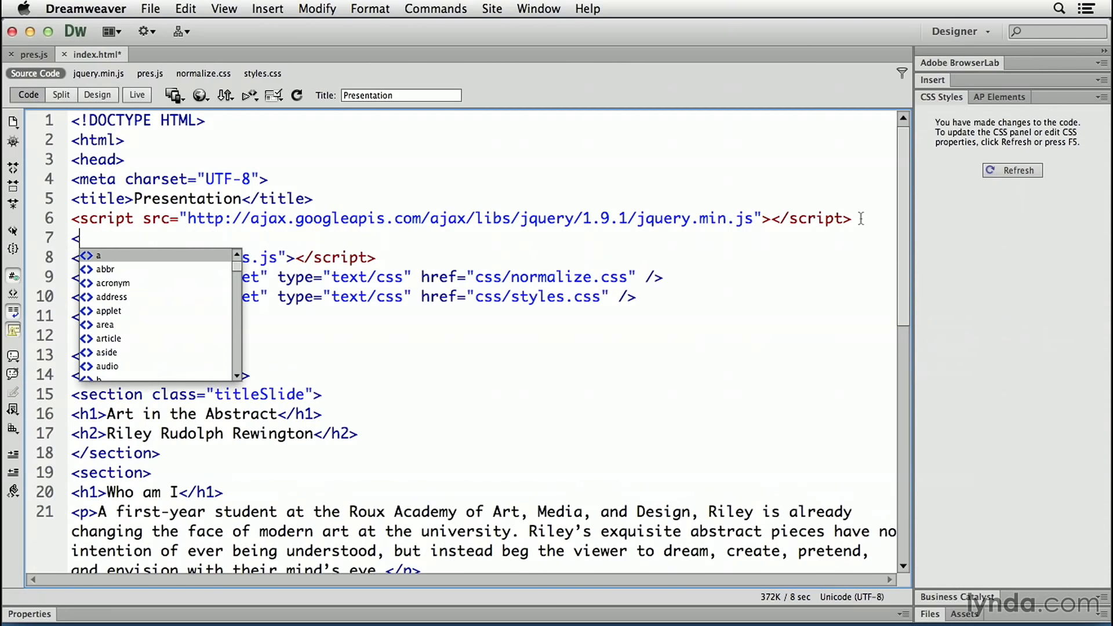
text(script src)
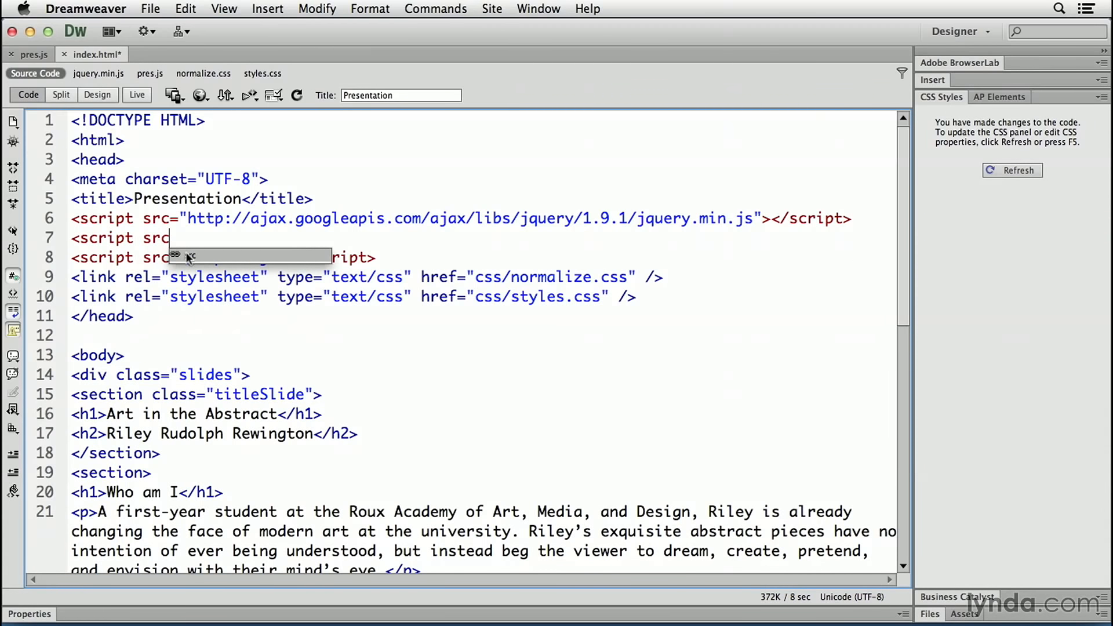
click(220, 255)
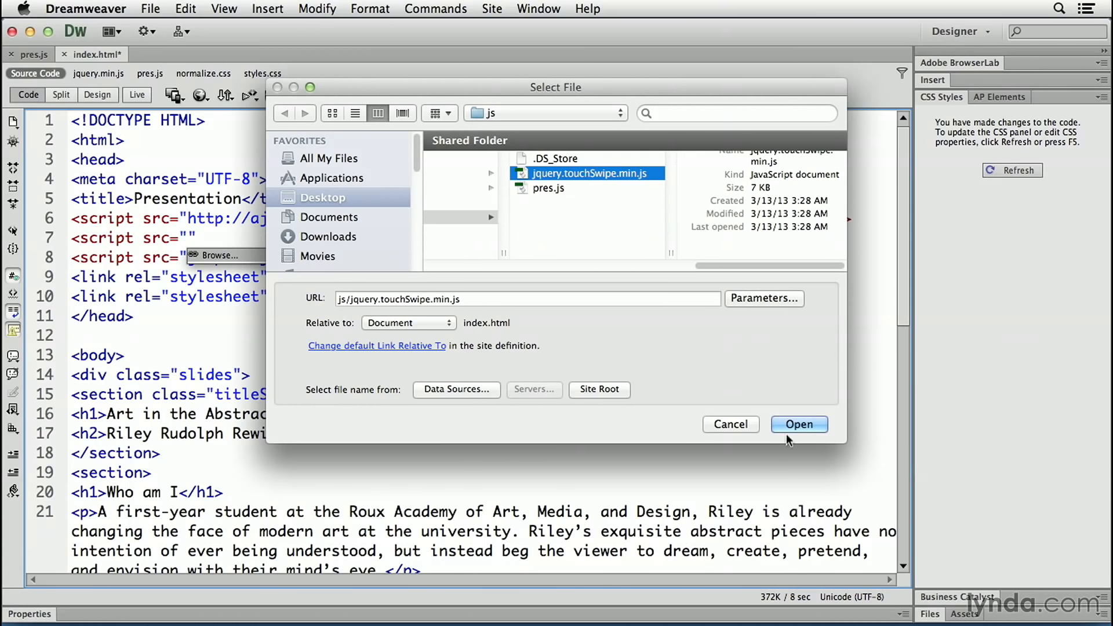
click(798, 424)
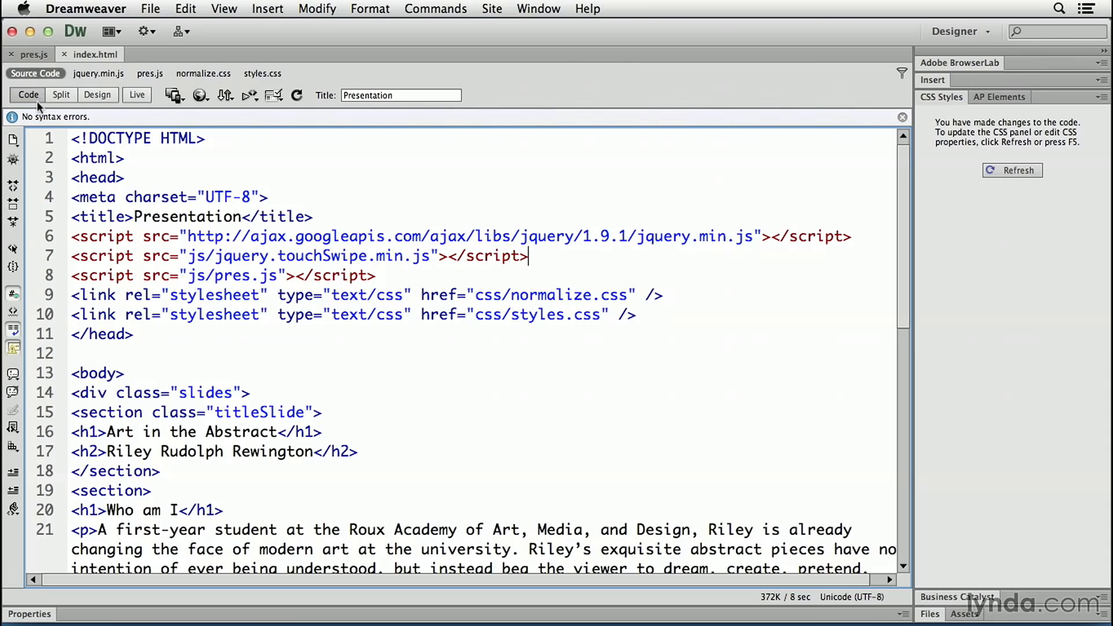
- In pres.js line 8, start a $('.slides').swipe( call on the slides
click(33, 55)
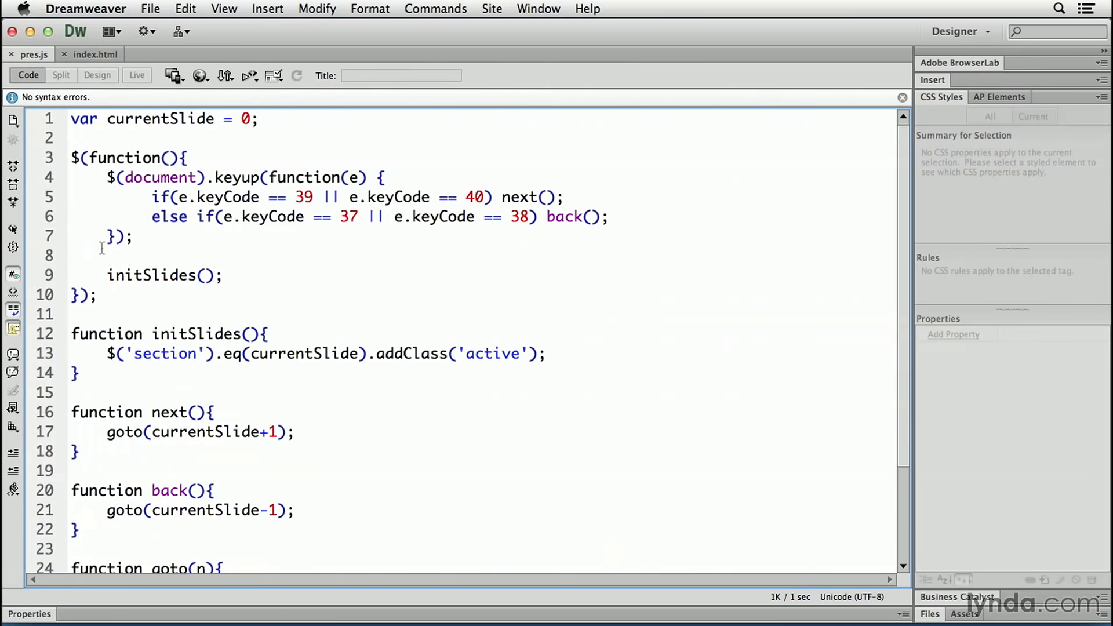
mouse_move(138, 259)
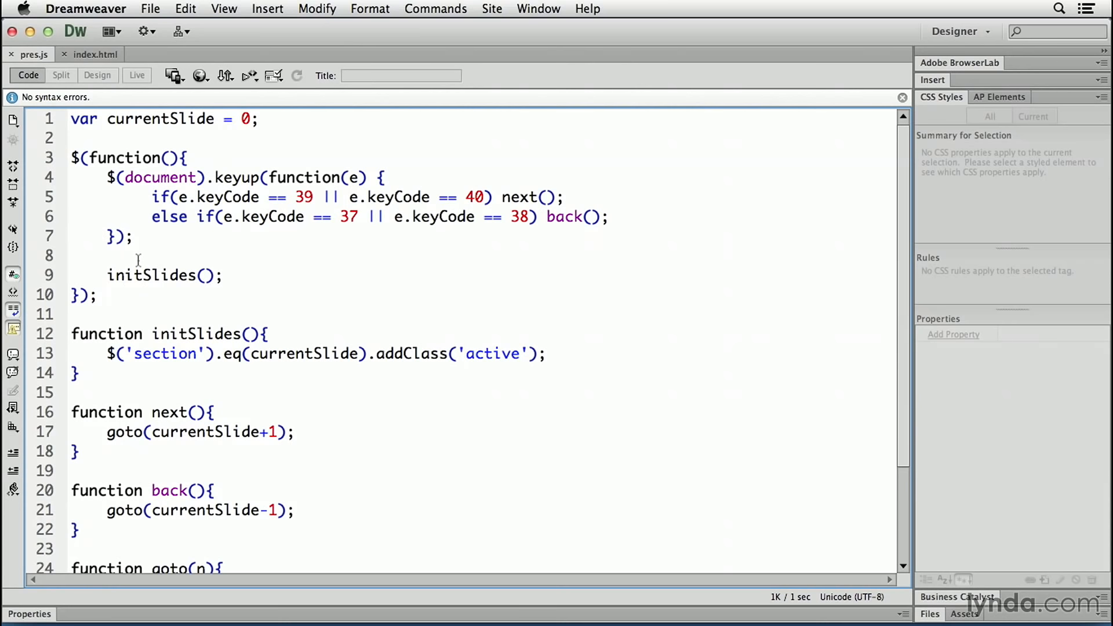
click(106, 255)
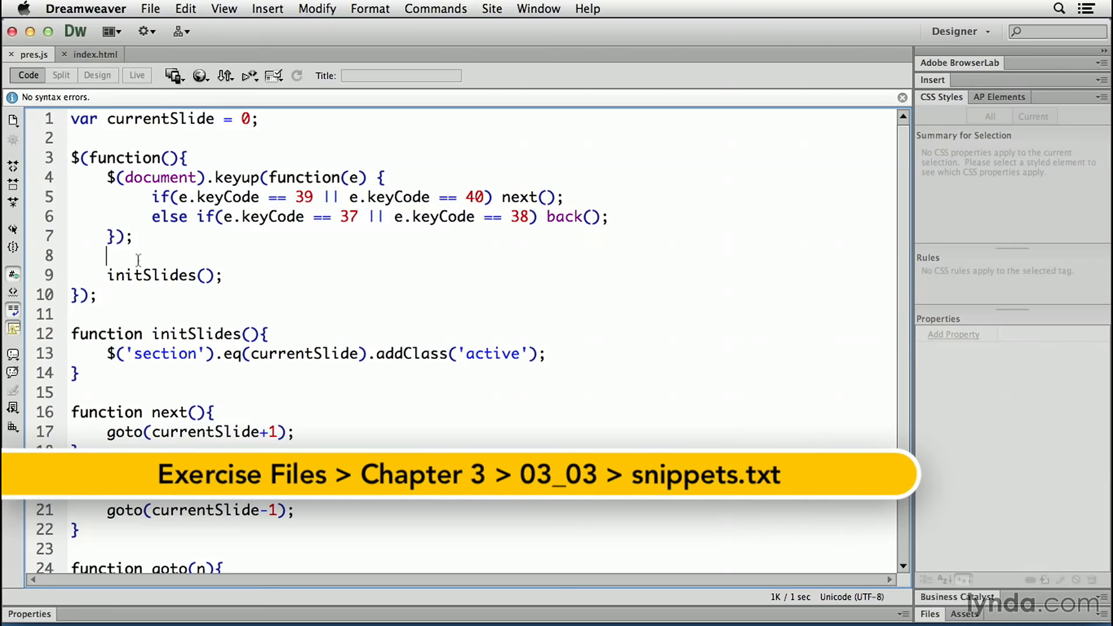
text($)
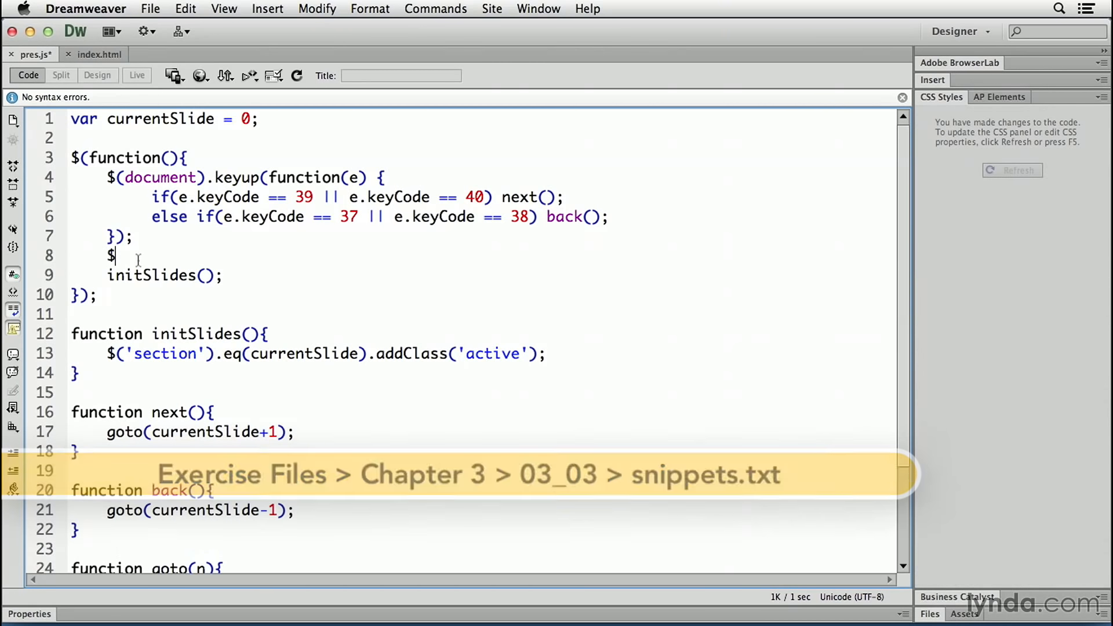
text((')
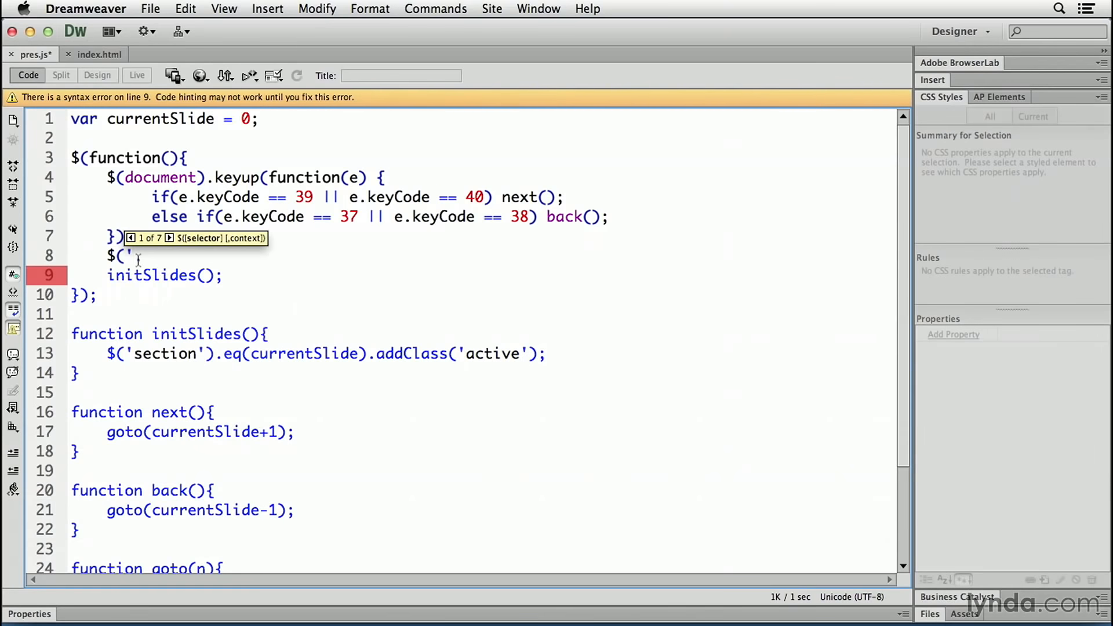
text(slide)
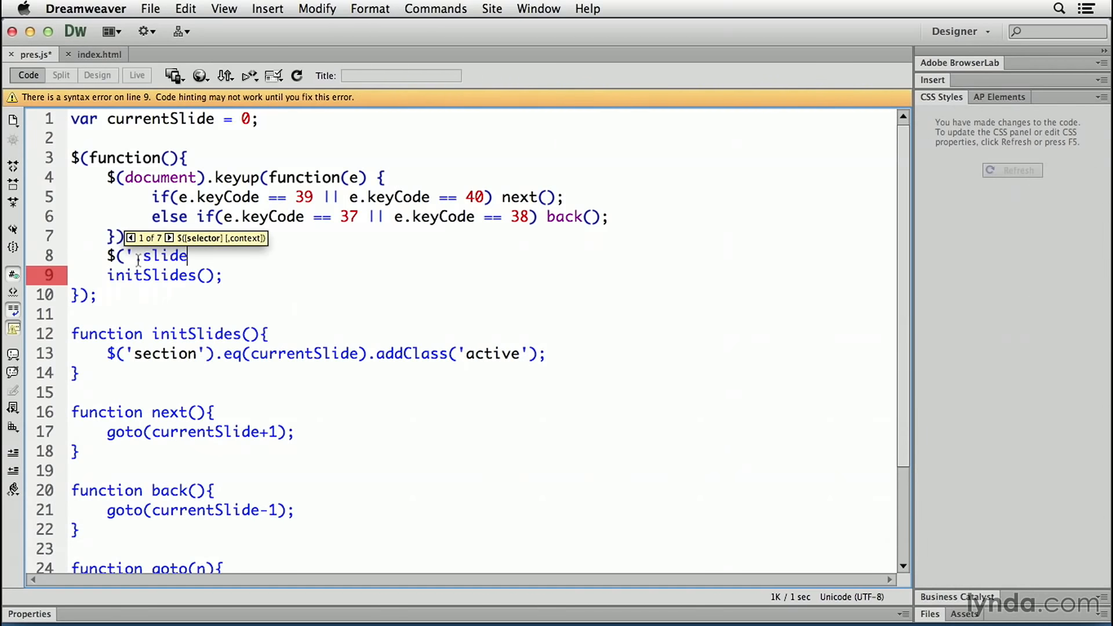
text(s')
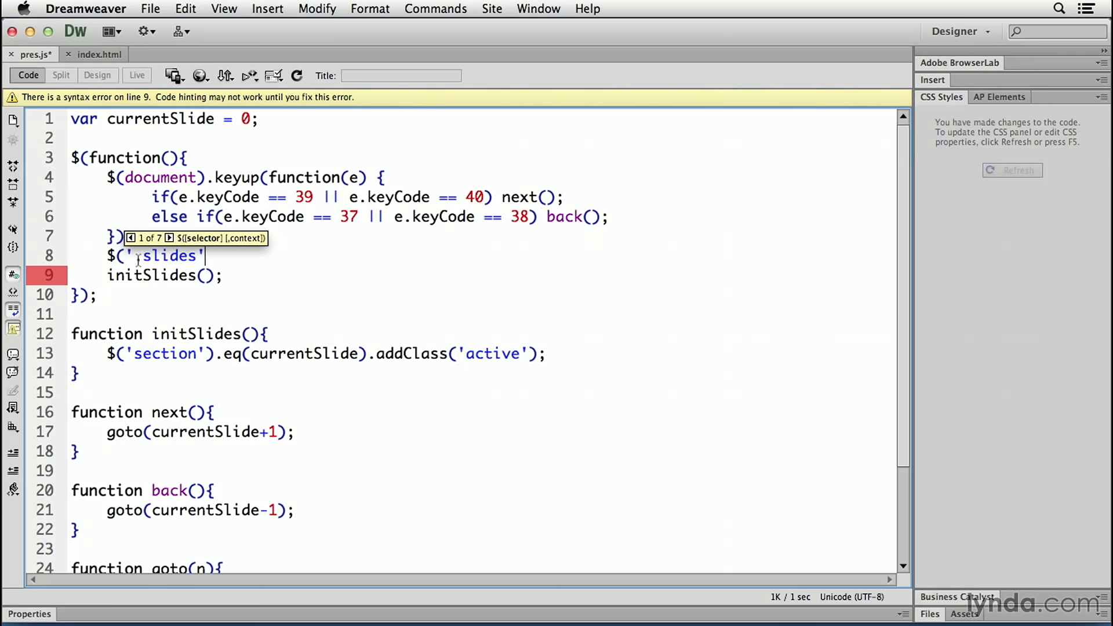
text())
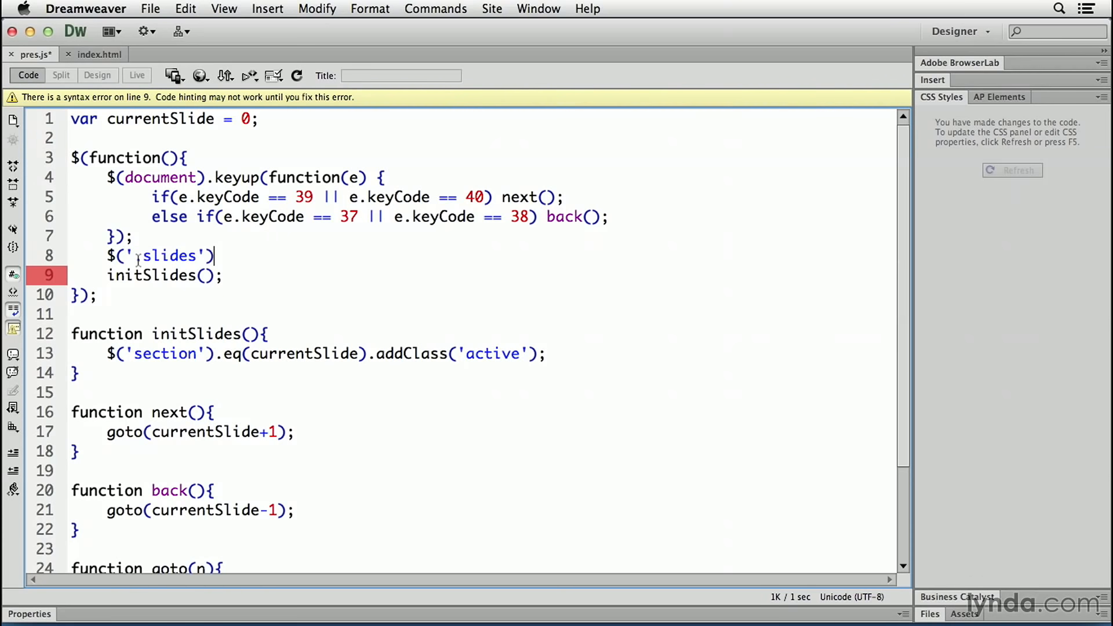
text(.swi)
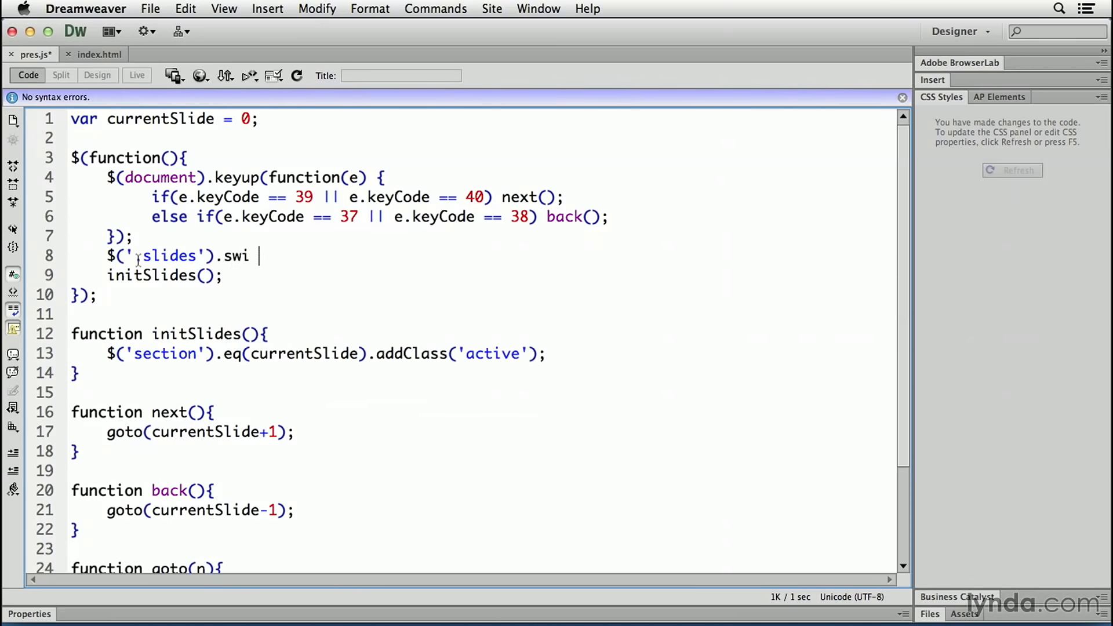
text(pe)
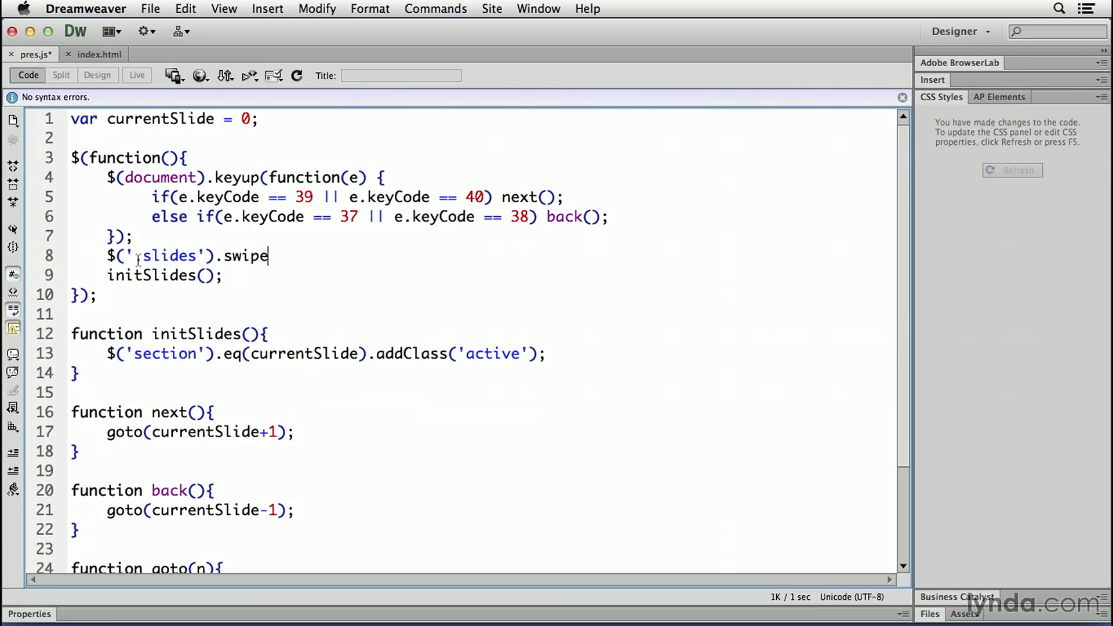
text(()
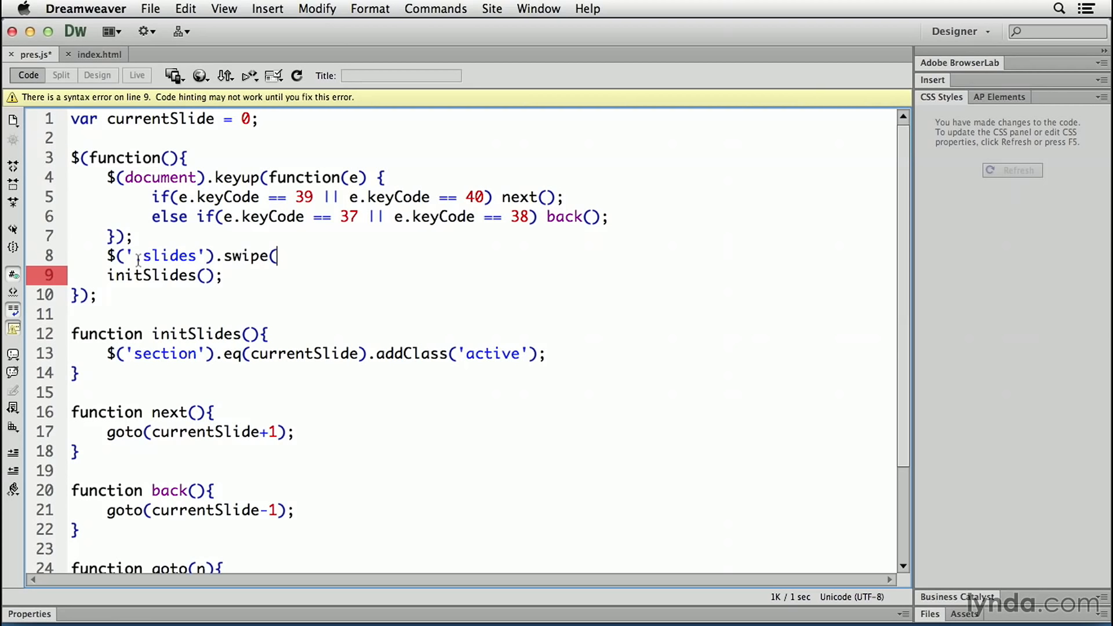
- Add swipe:function(event, direction, distance, duration, fingerCount) with an empty body inside the options object
text({)
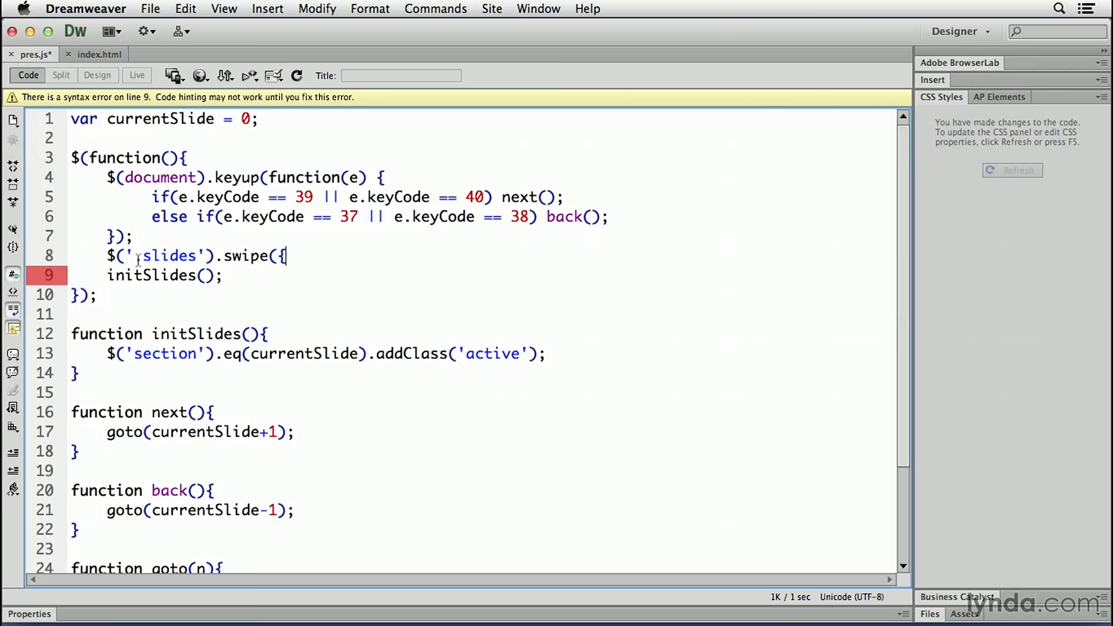
text(sw)
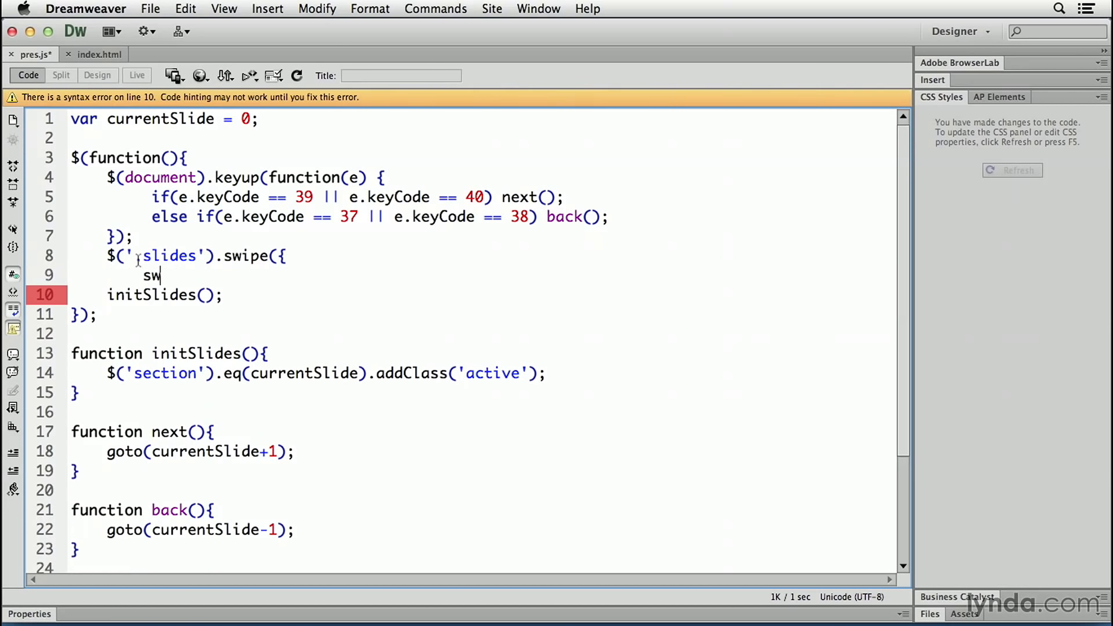
text(ipe:)
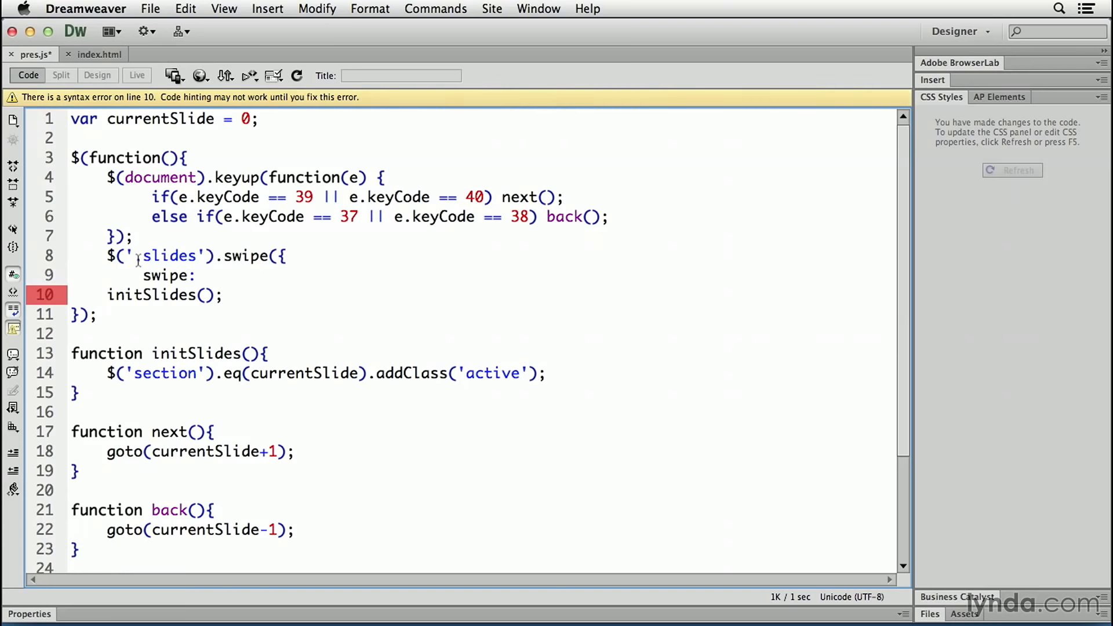
text(function()
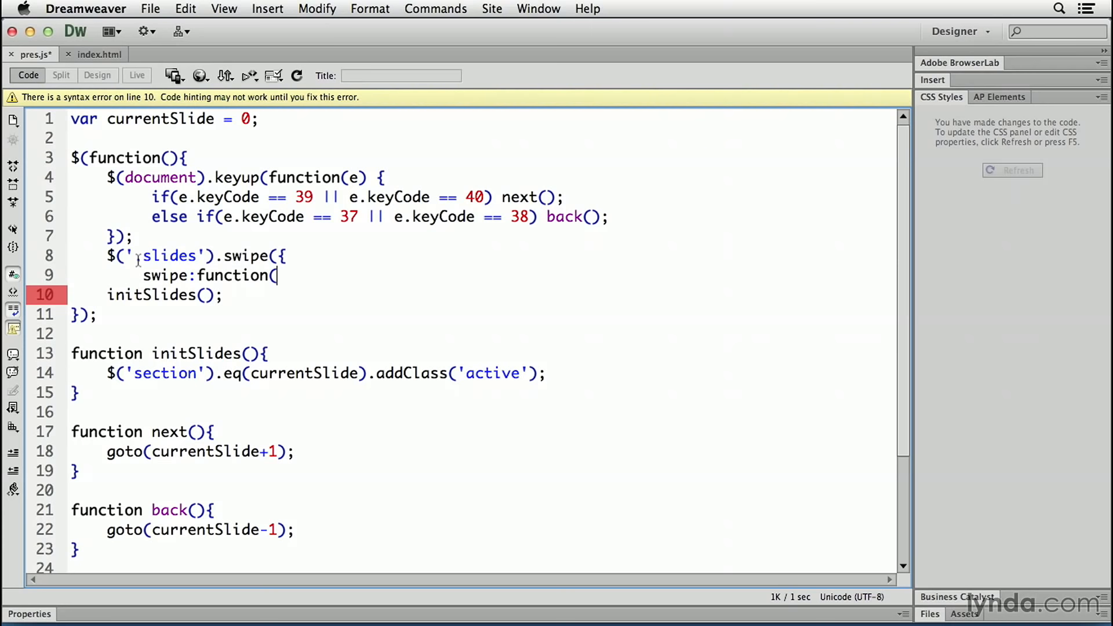
text(ev)
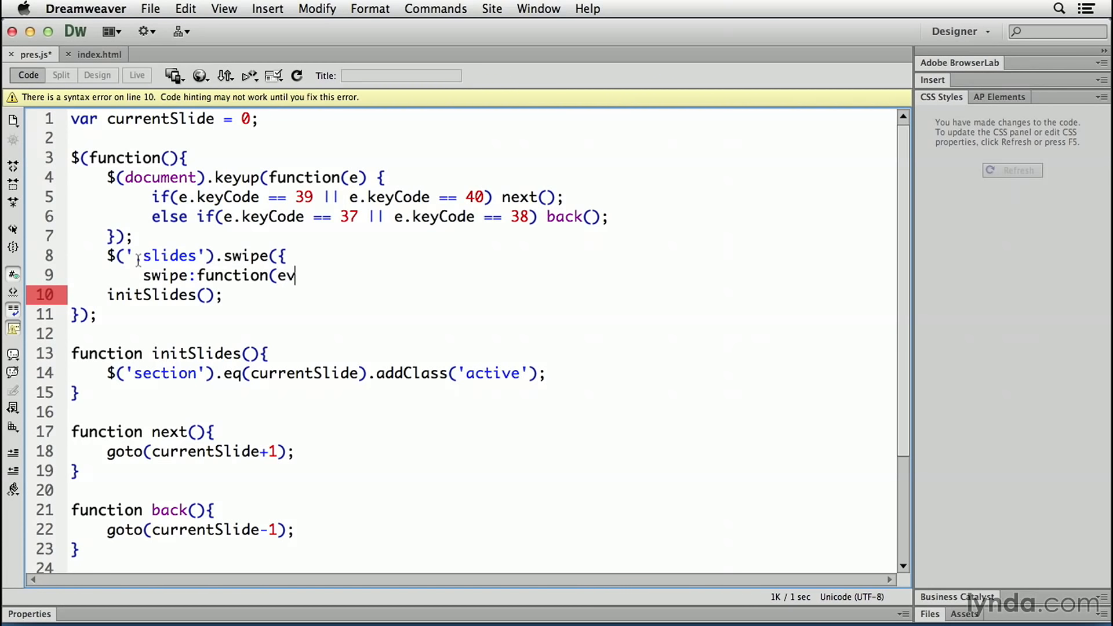
text(ent,)
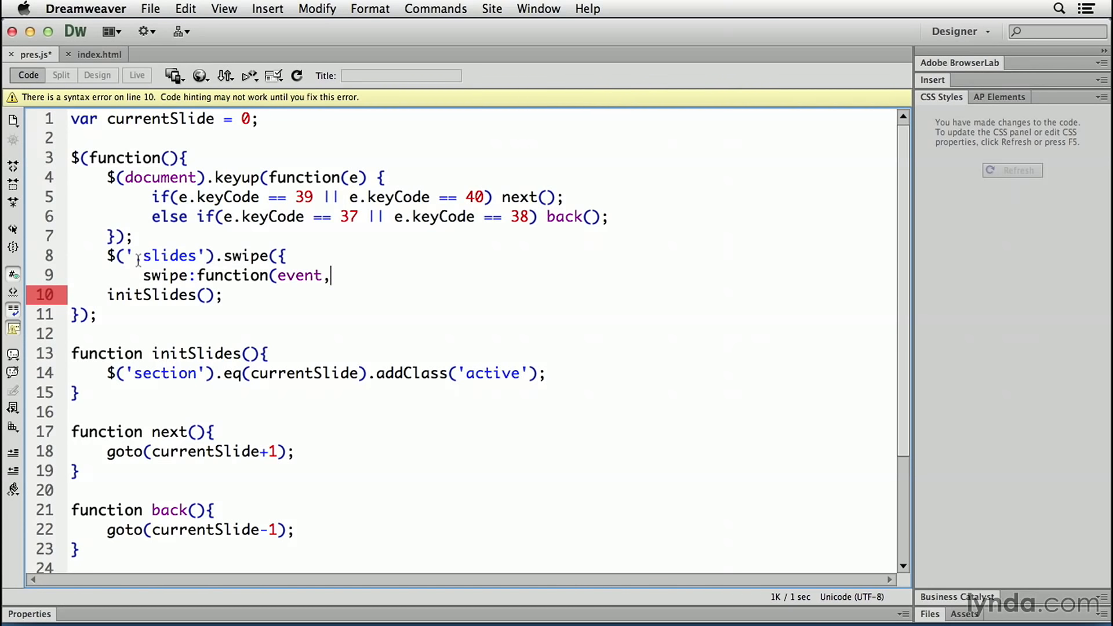
text(d)
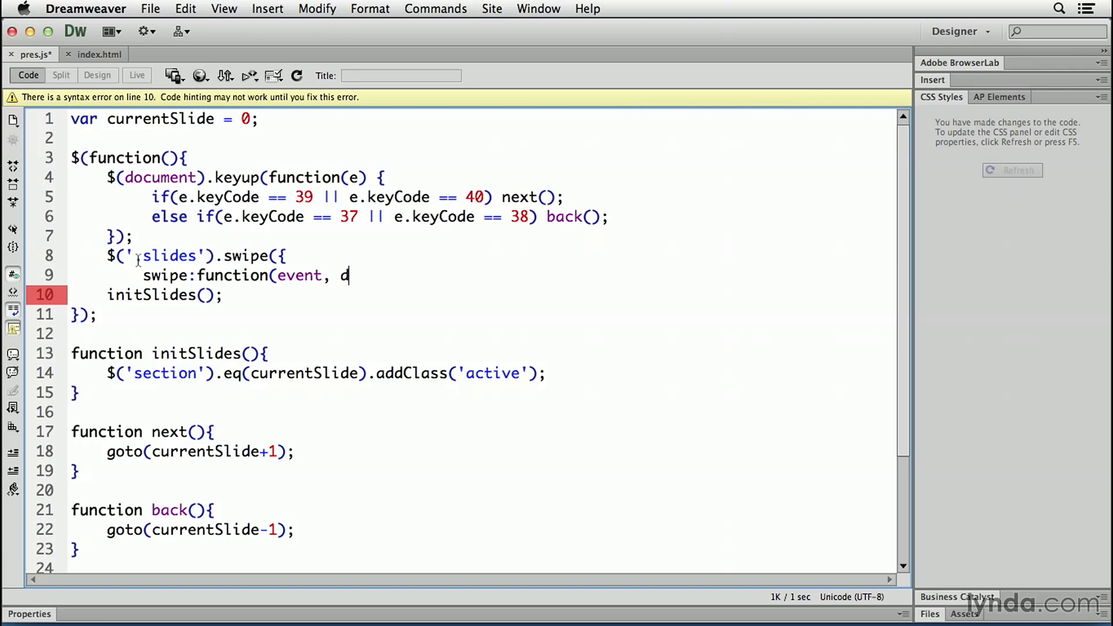
text(irection)
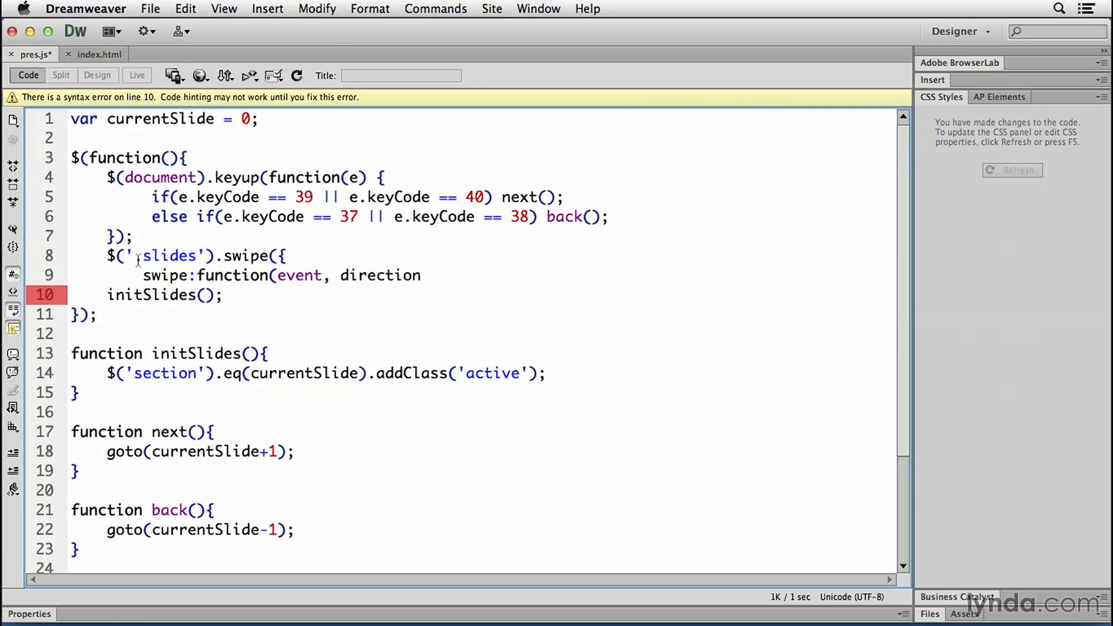
text(, distance)
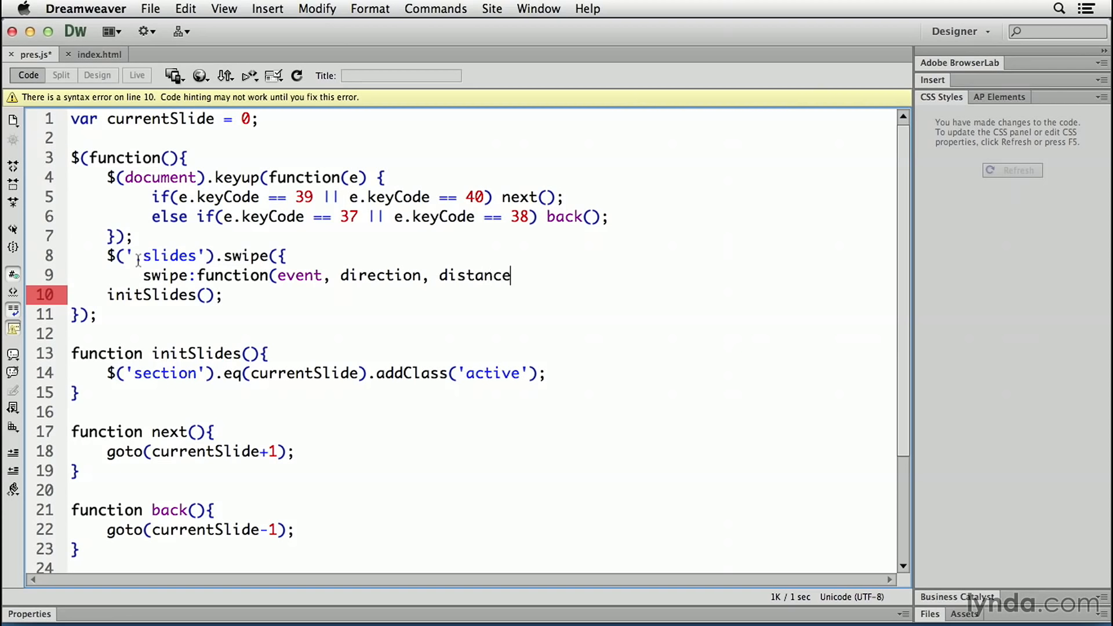
text(, du)
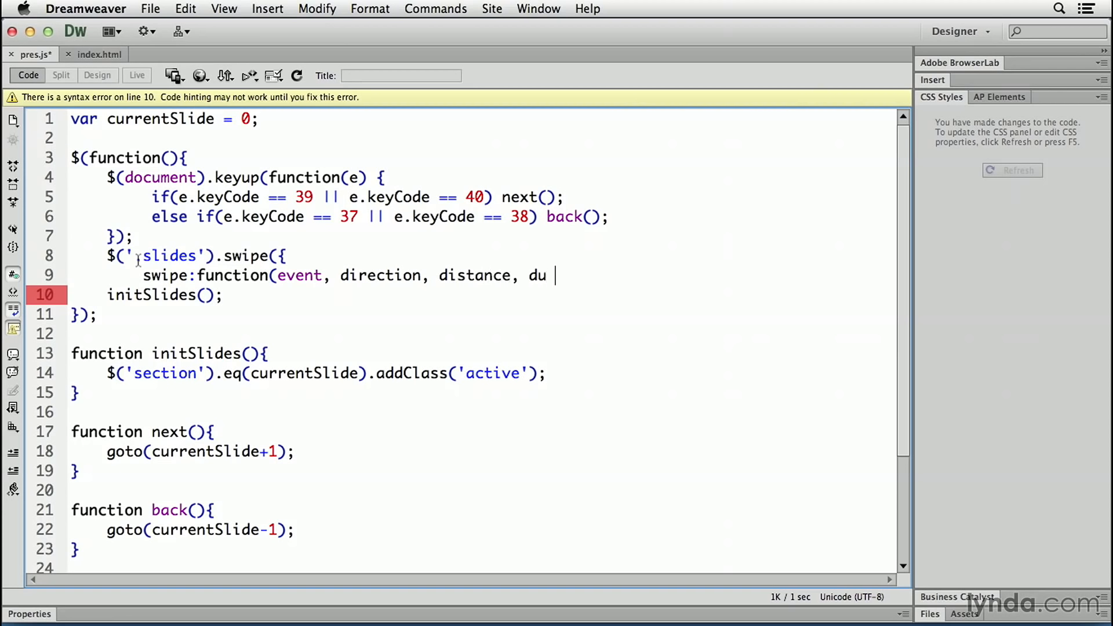
text(ration,)
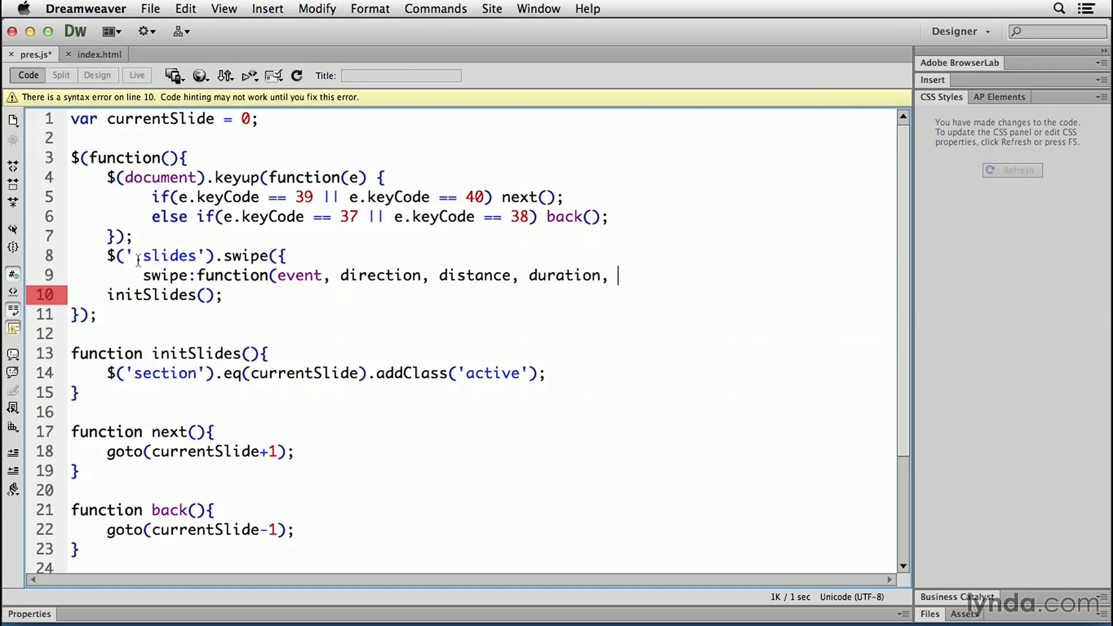
text(fingerCo)
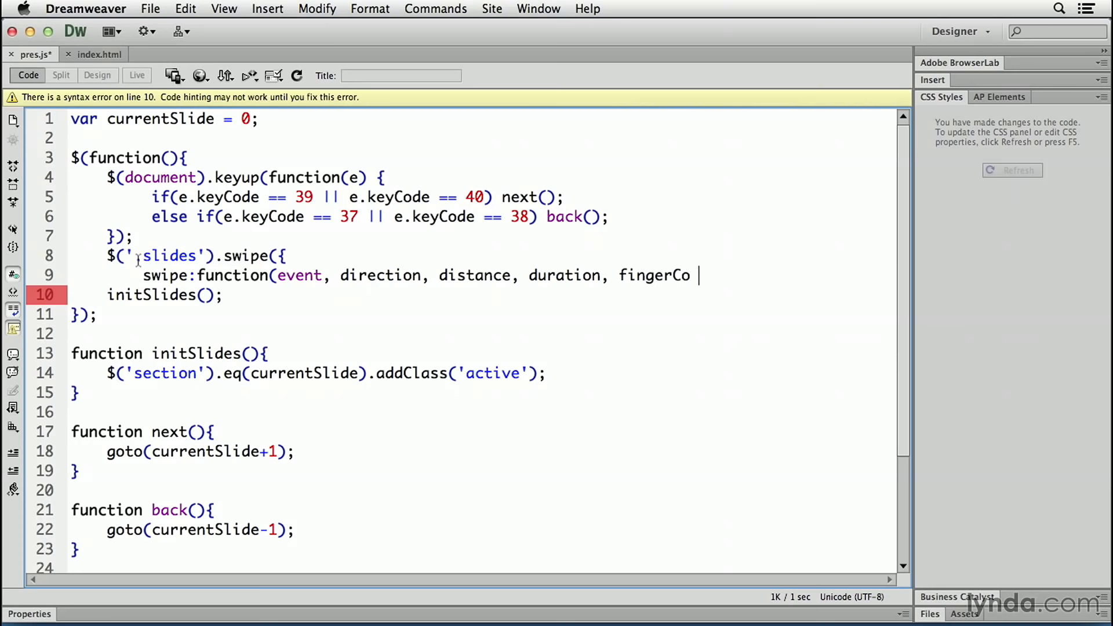
text(unt) {)
click(178, 255)
text(.)
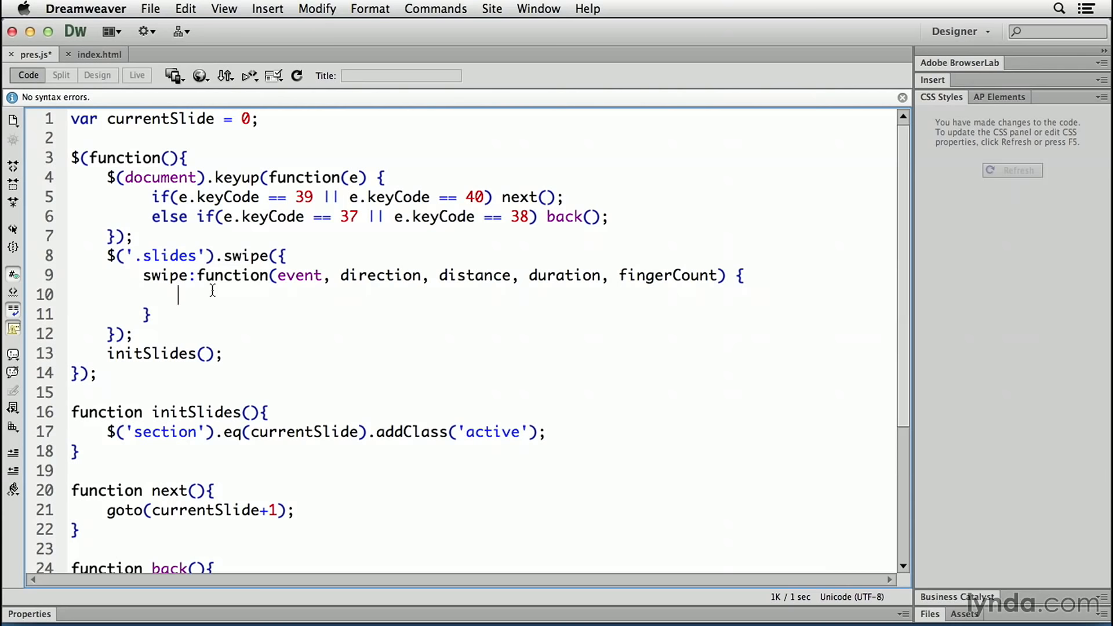
- Write switch(direction) with case "left": calling next(); then break;
text(swit)
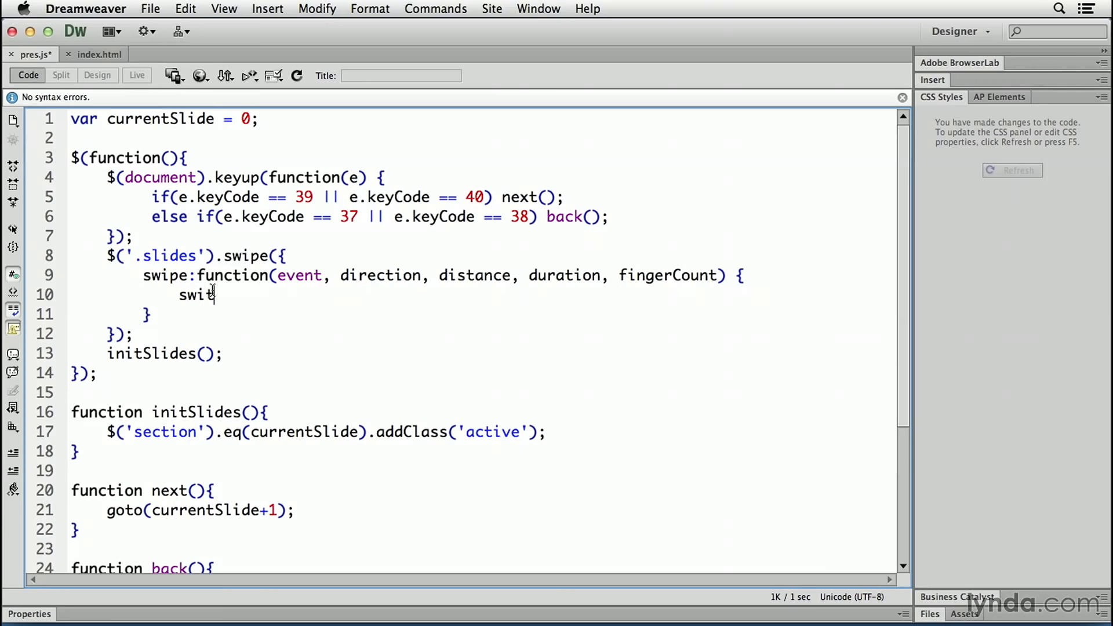
text(ch)
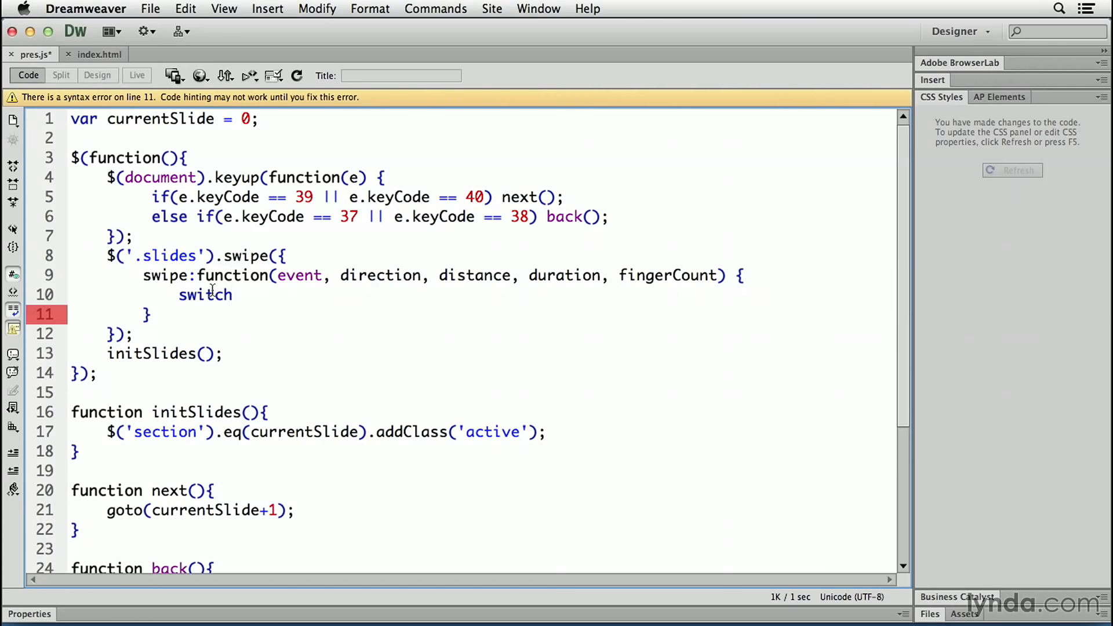
text((direction) {)
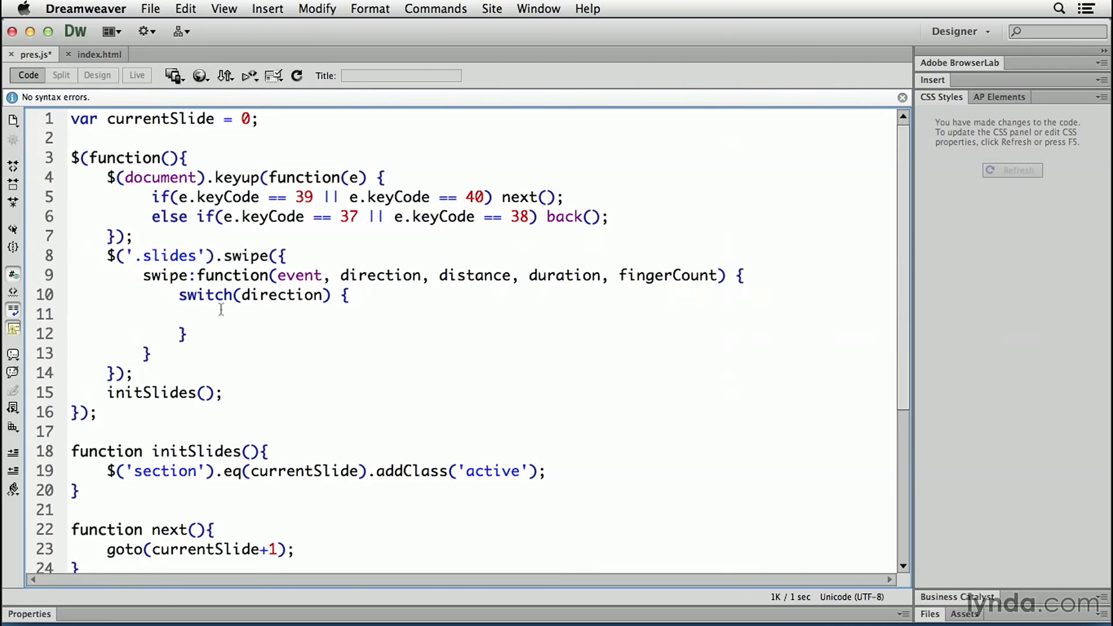
text(case ")
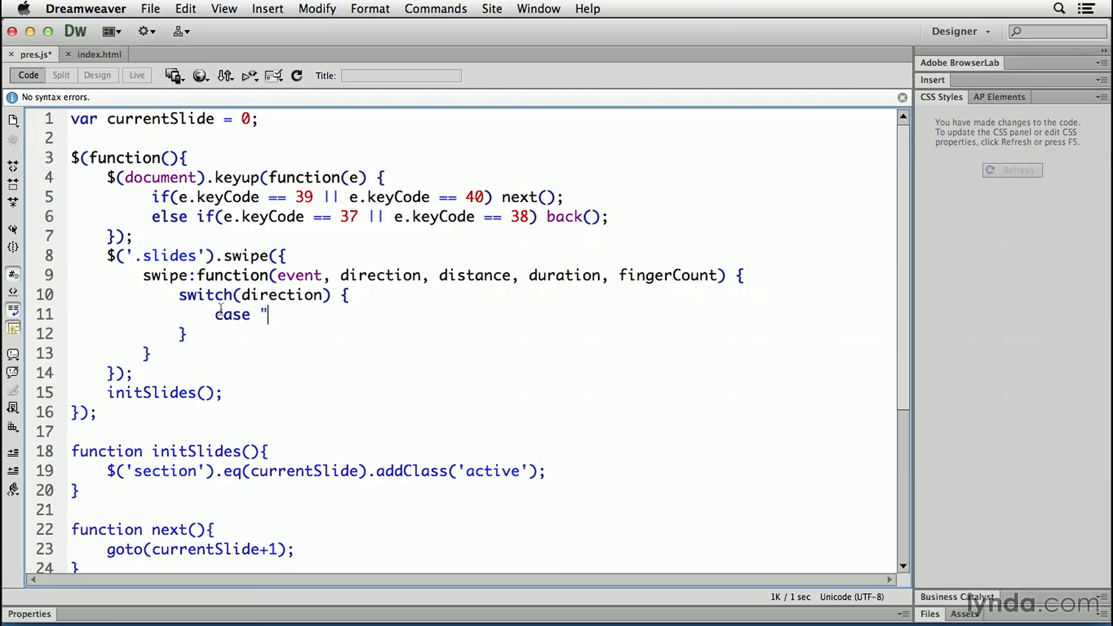
text(left)
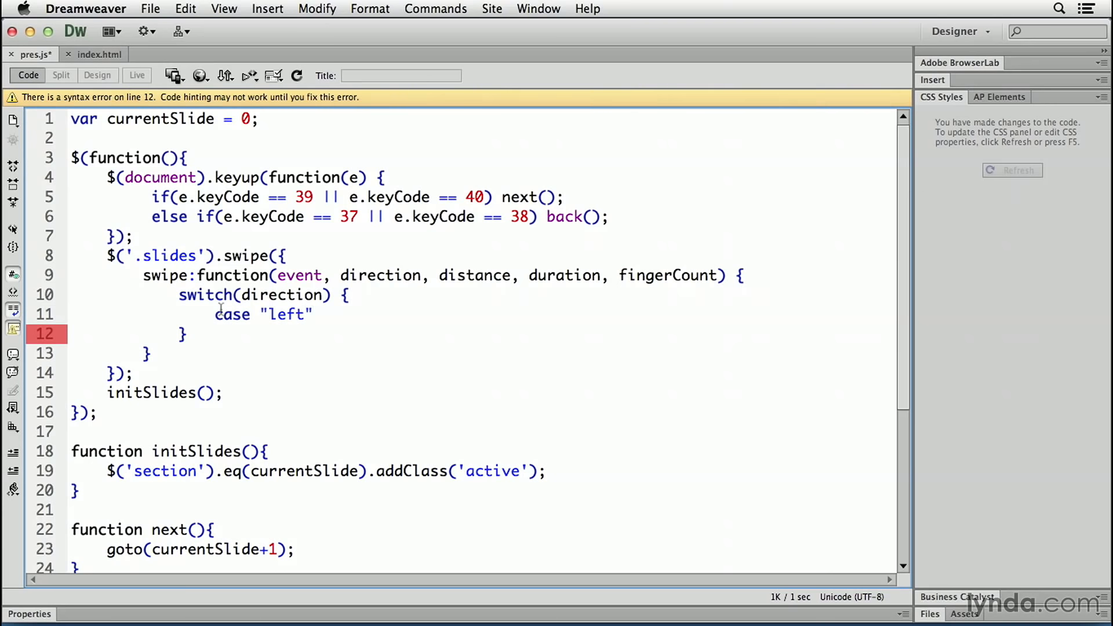
text(:)
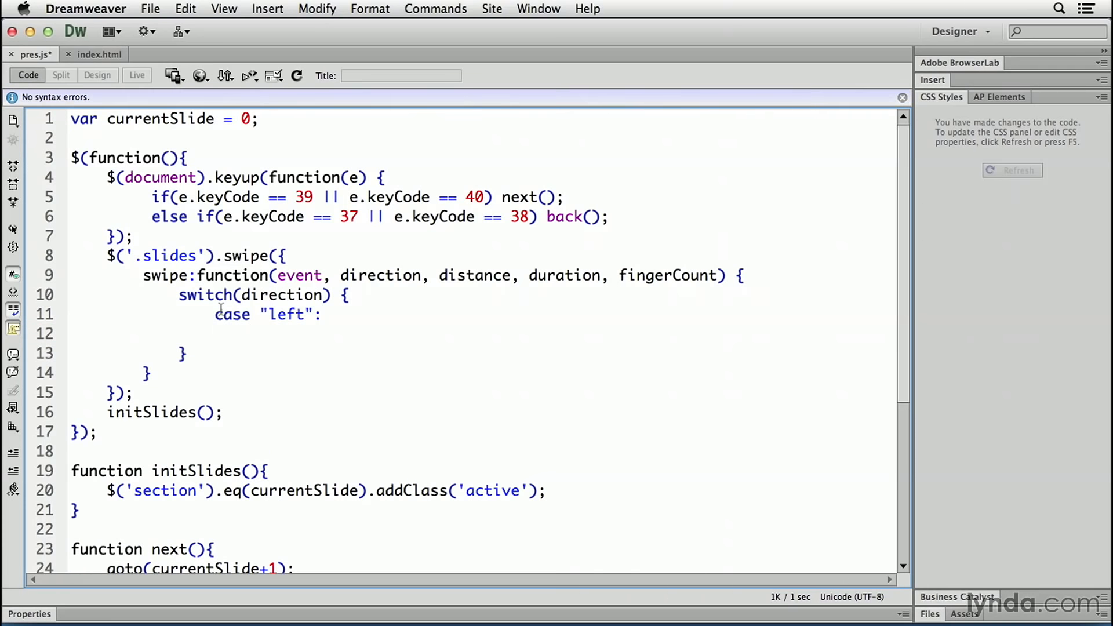
text(next();)
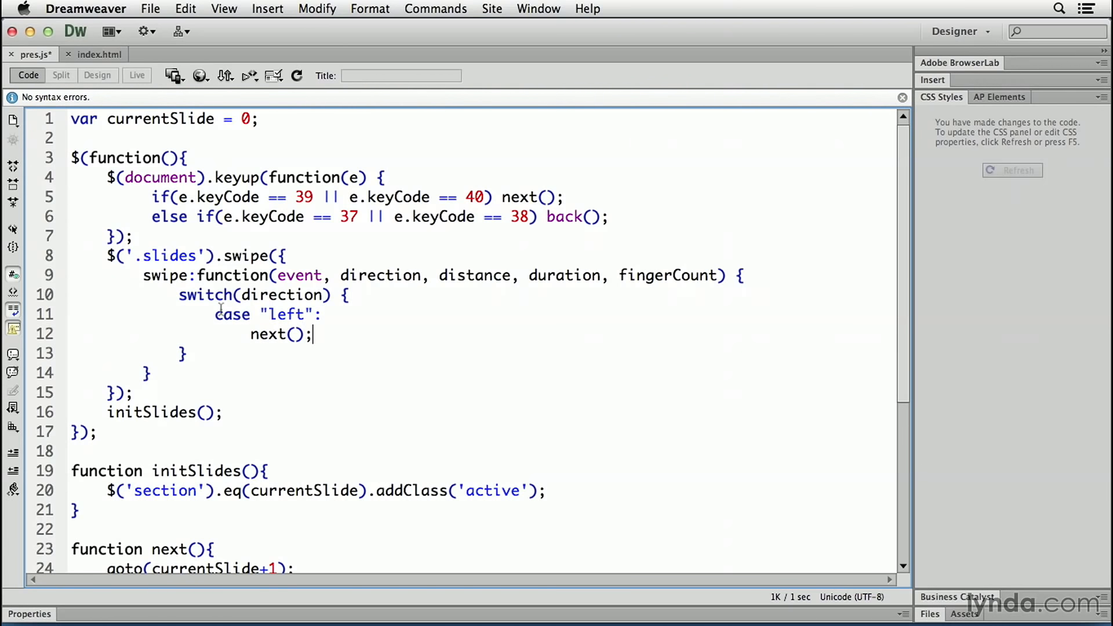
text(b)
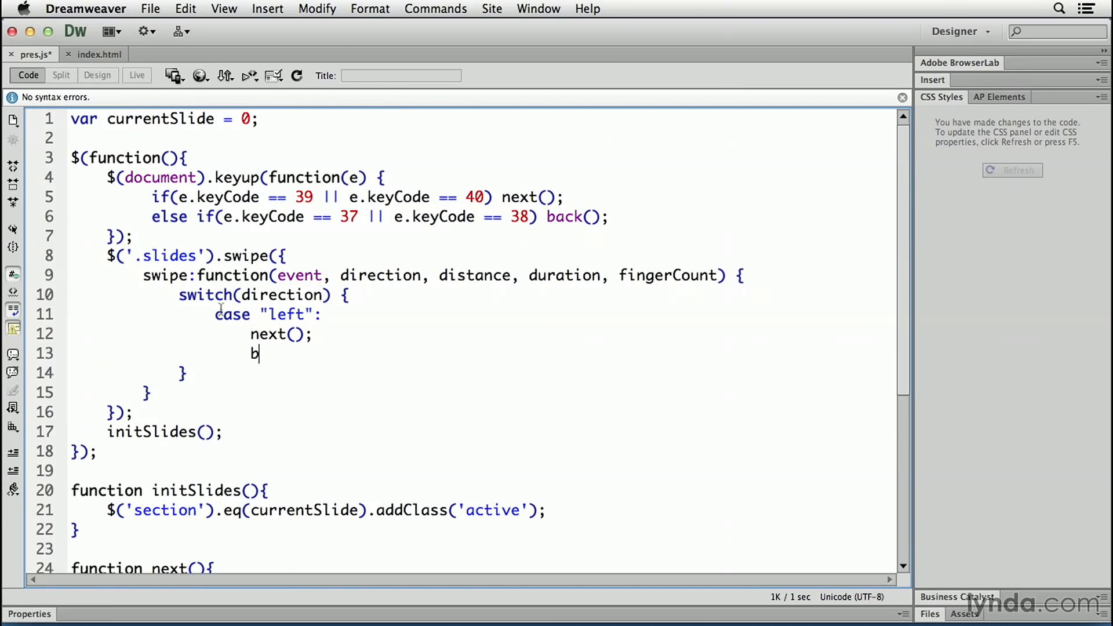
text(reak;)
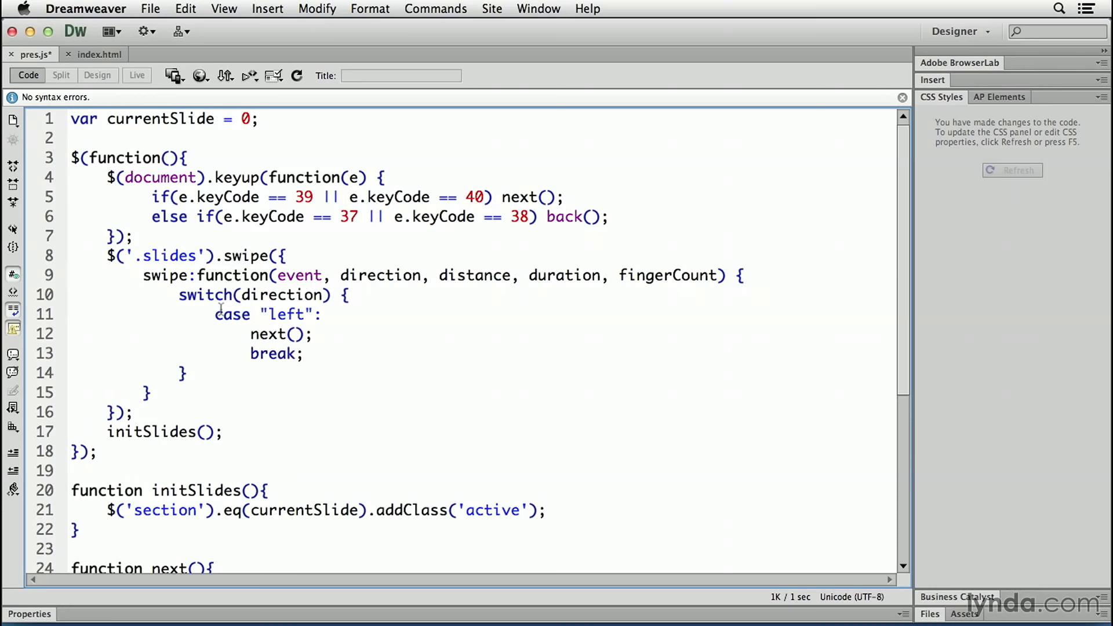
key(Return)
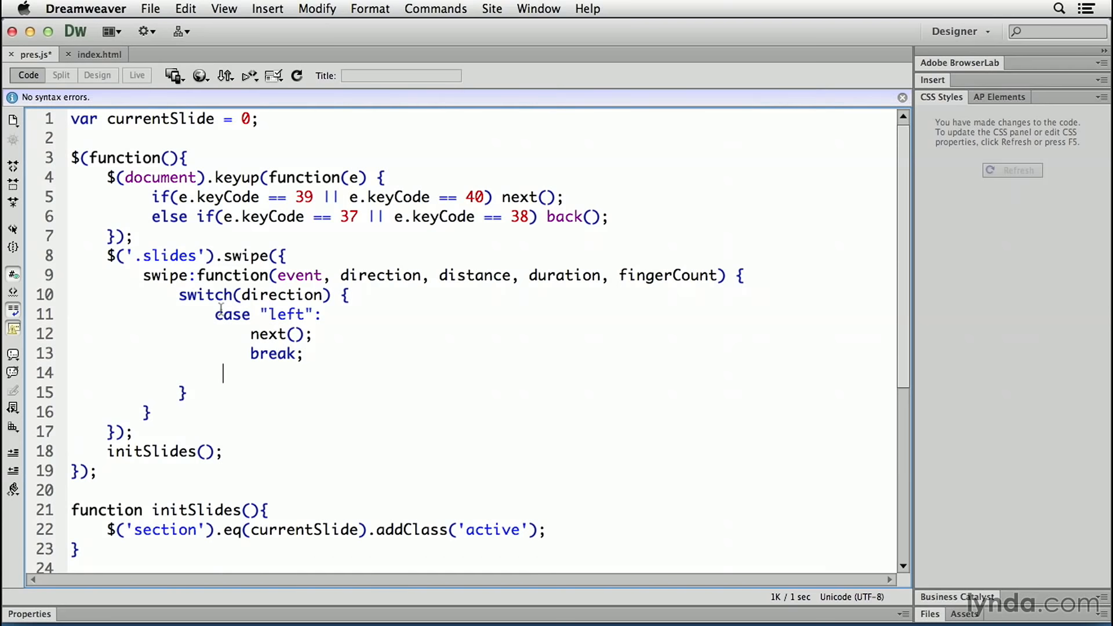
- Add case "right": calling back(); then break;
text(case ")
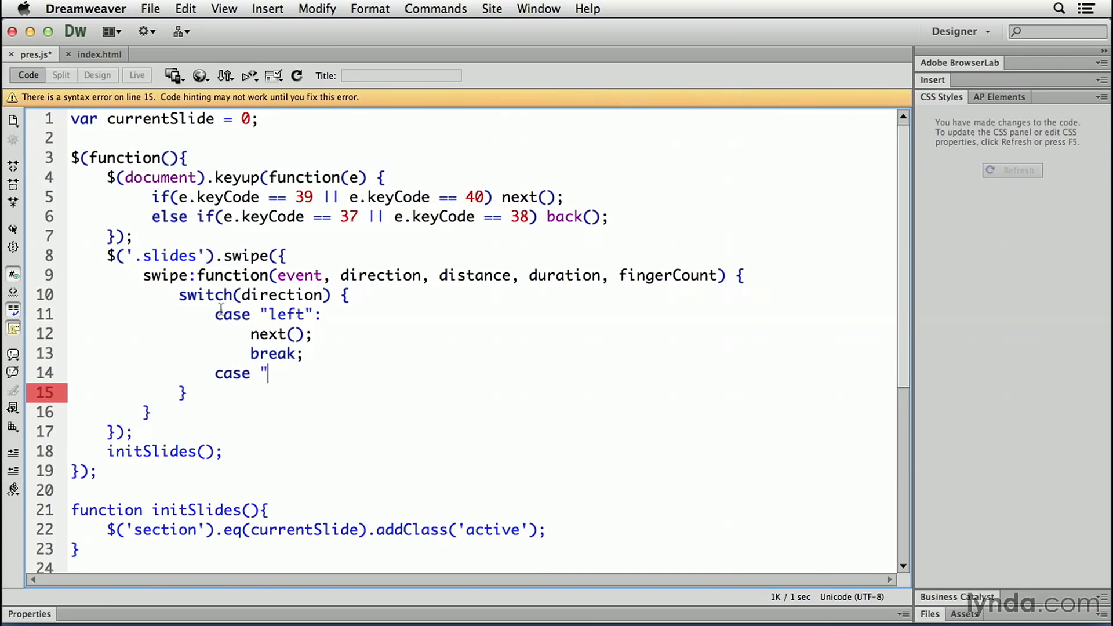
text(right":)
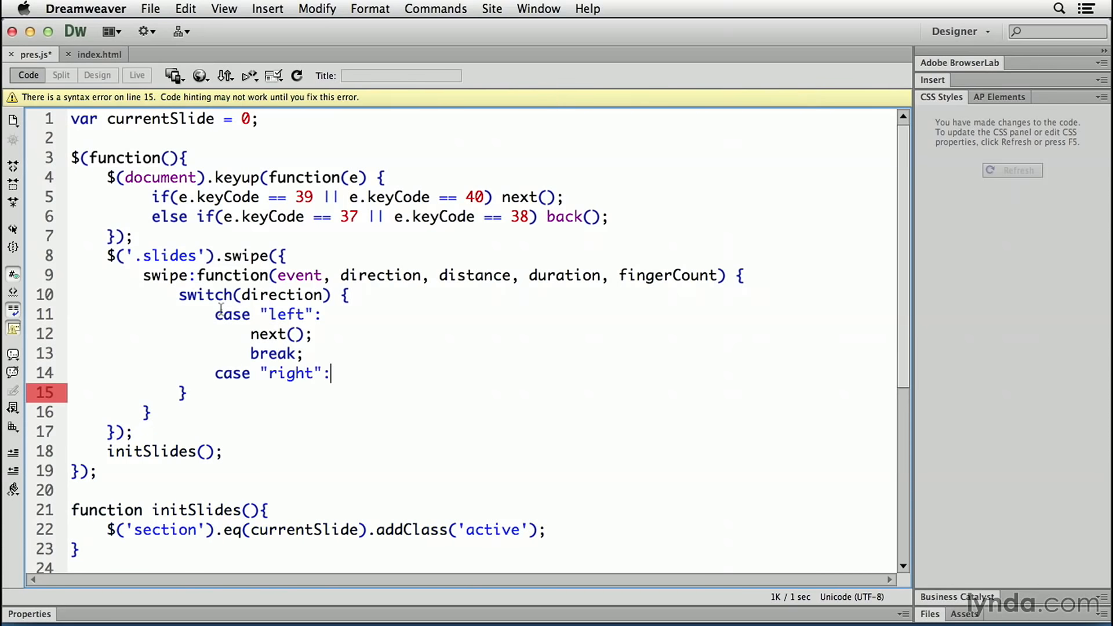
key(Return)
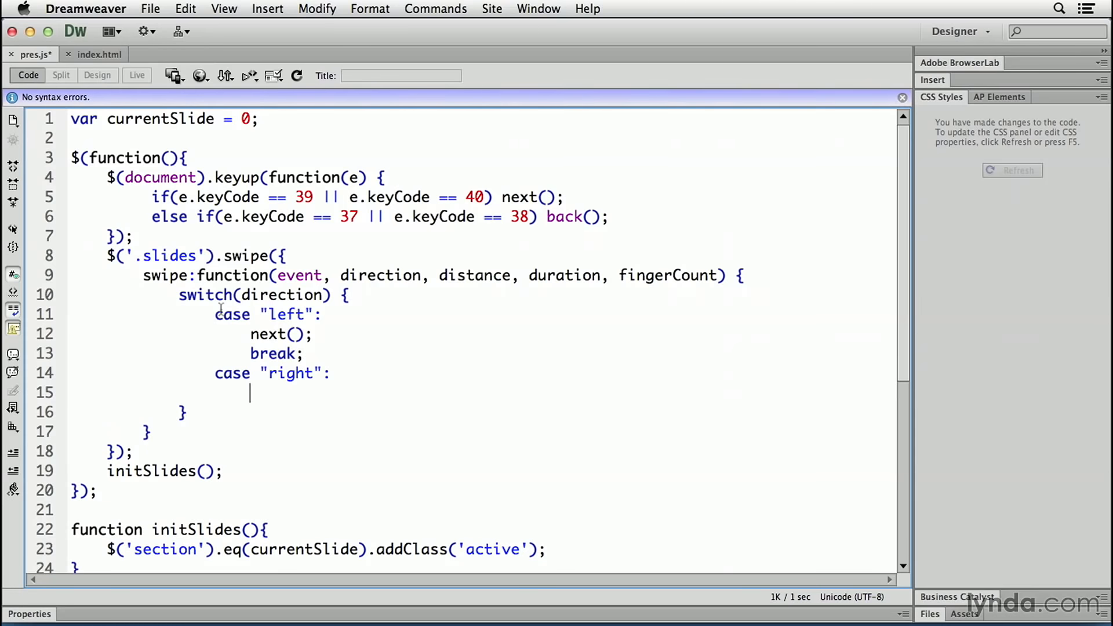
text(back)
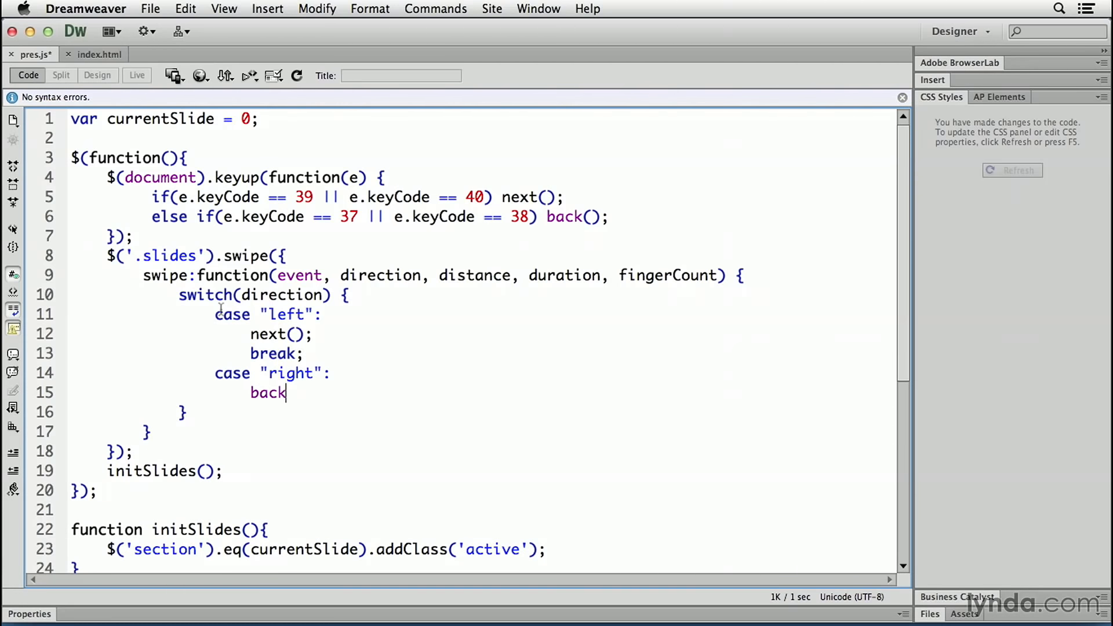
text(();)
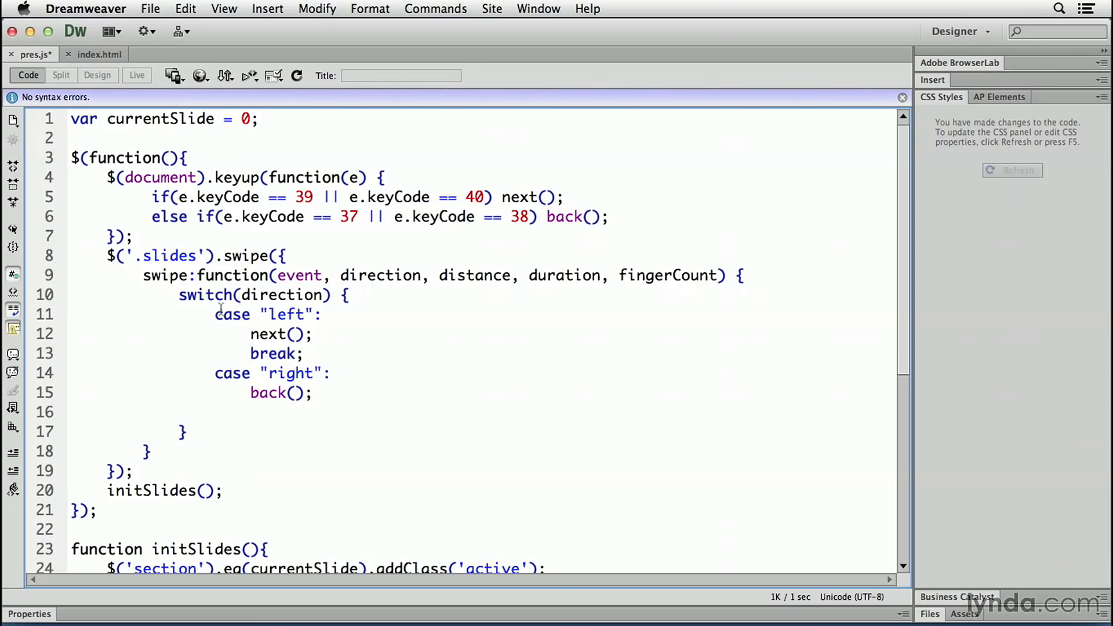
text(break;)
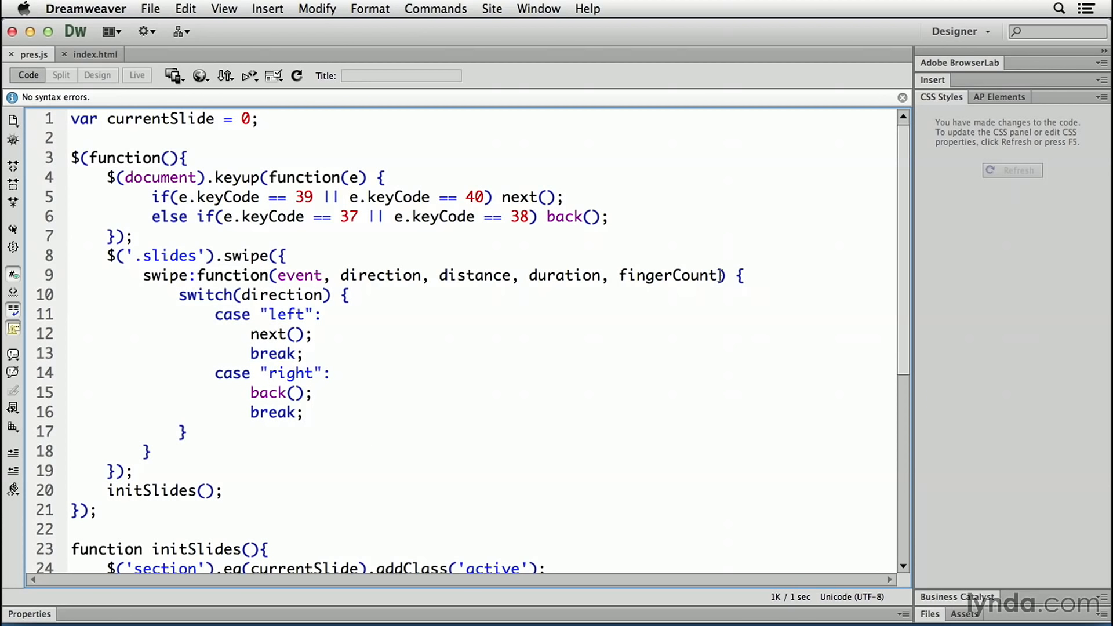
- Highlight the swipe handler's parameters and the direction parameter to review them
double_click(695, 276)
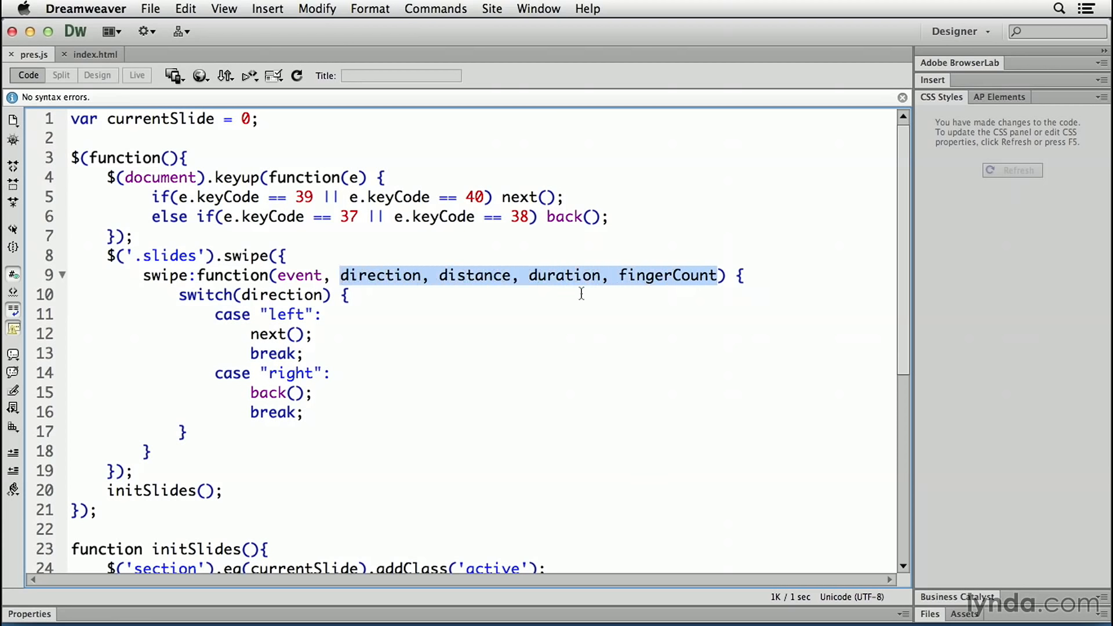
mouse_move(545, 298)
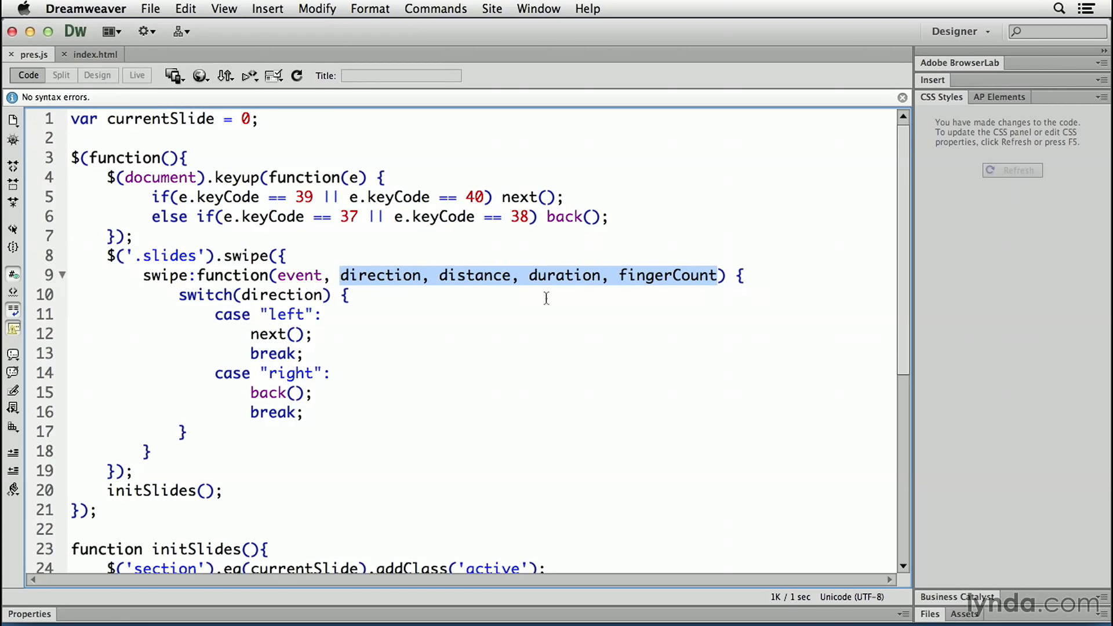
mouse_move(649, 279)
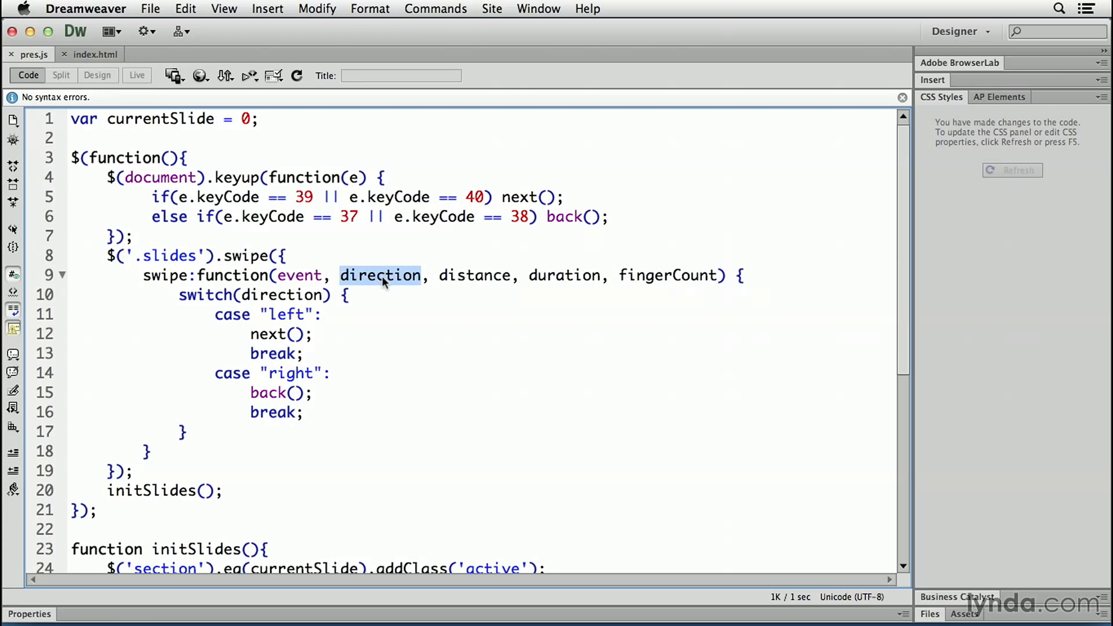
mouse_move(561, 299)
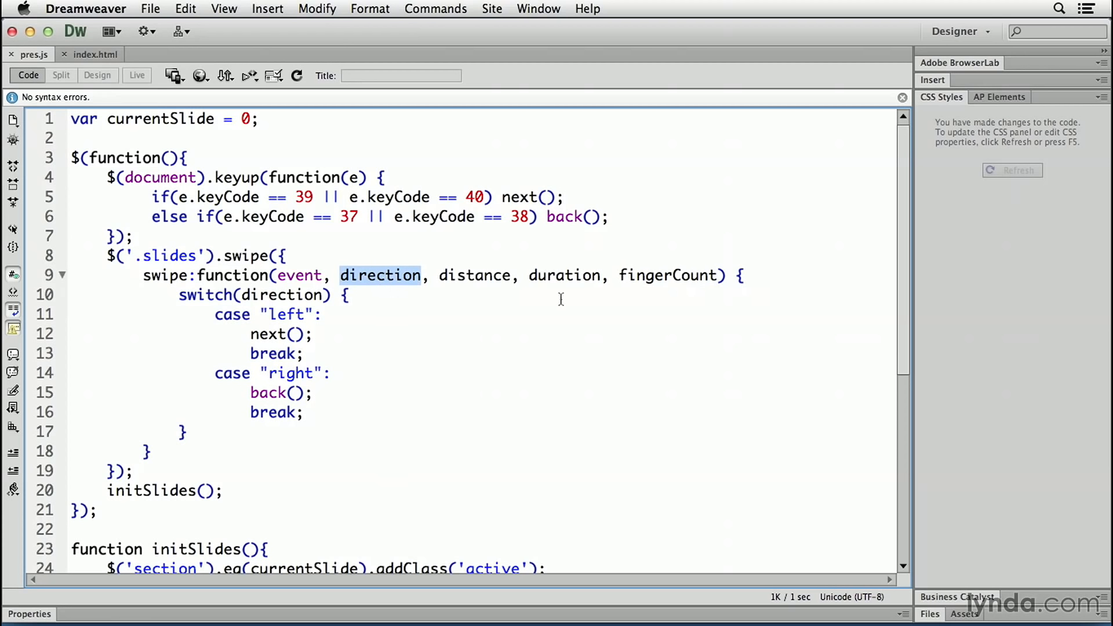
mouse_move(339, 276)
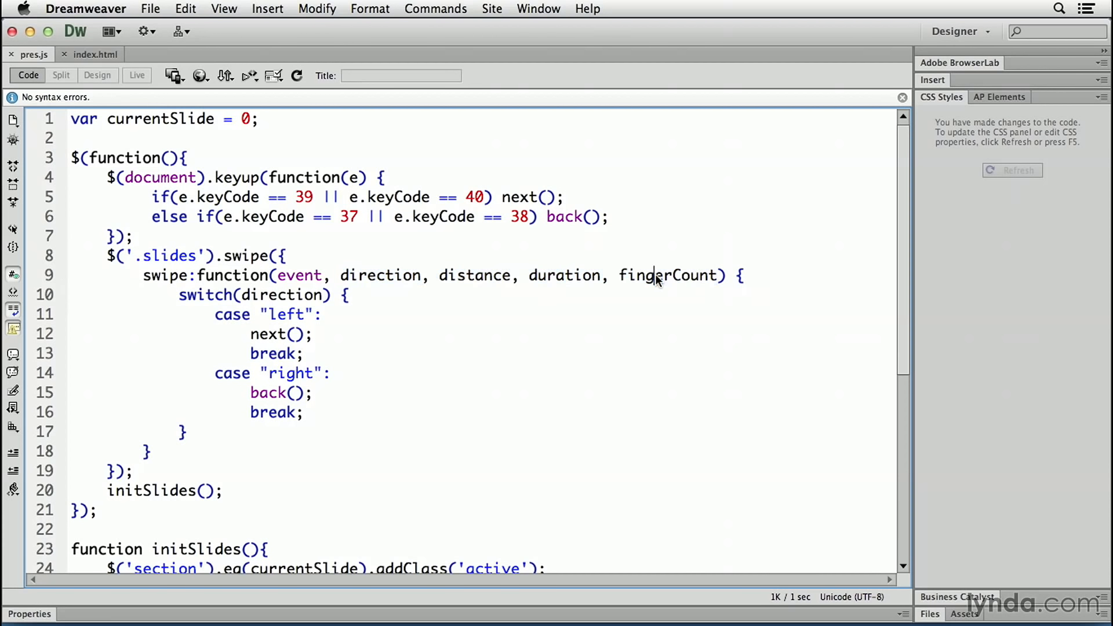
double_click(380, 276)
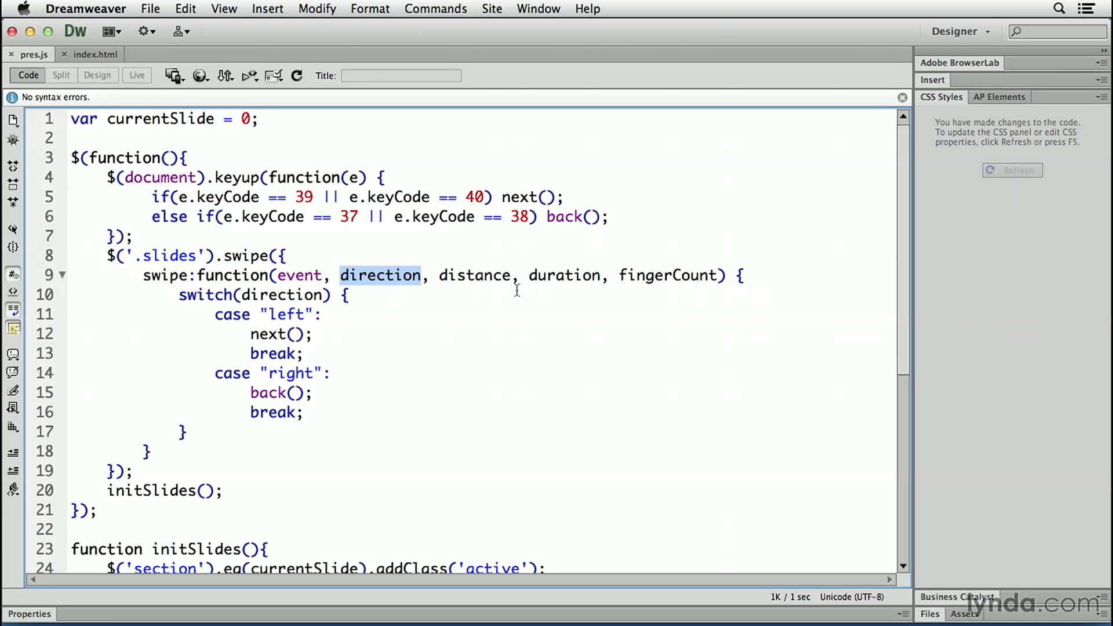
mouse_move(663, 289)
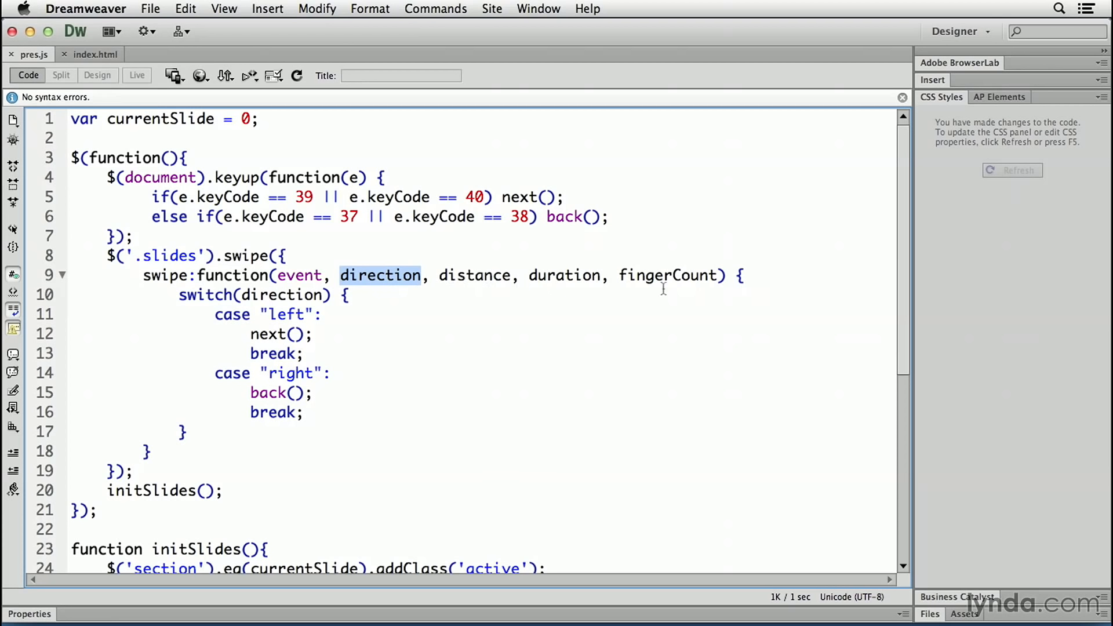
mouse_move(665, 286)
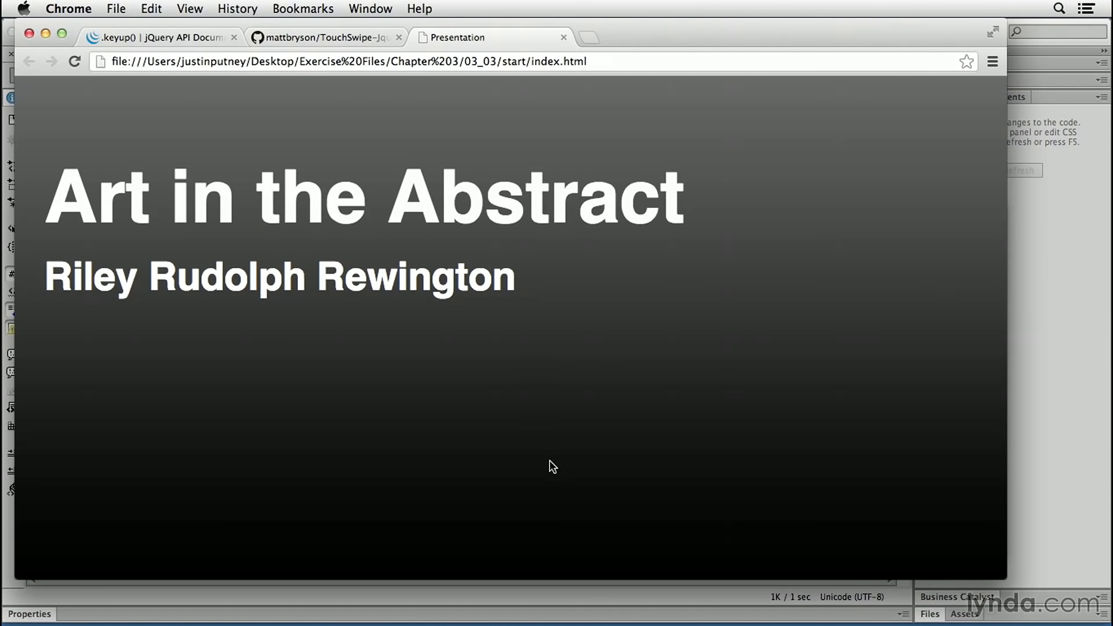
mouse_move(668, 387)
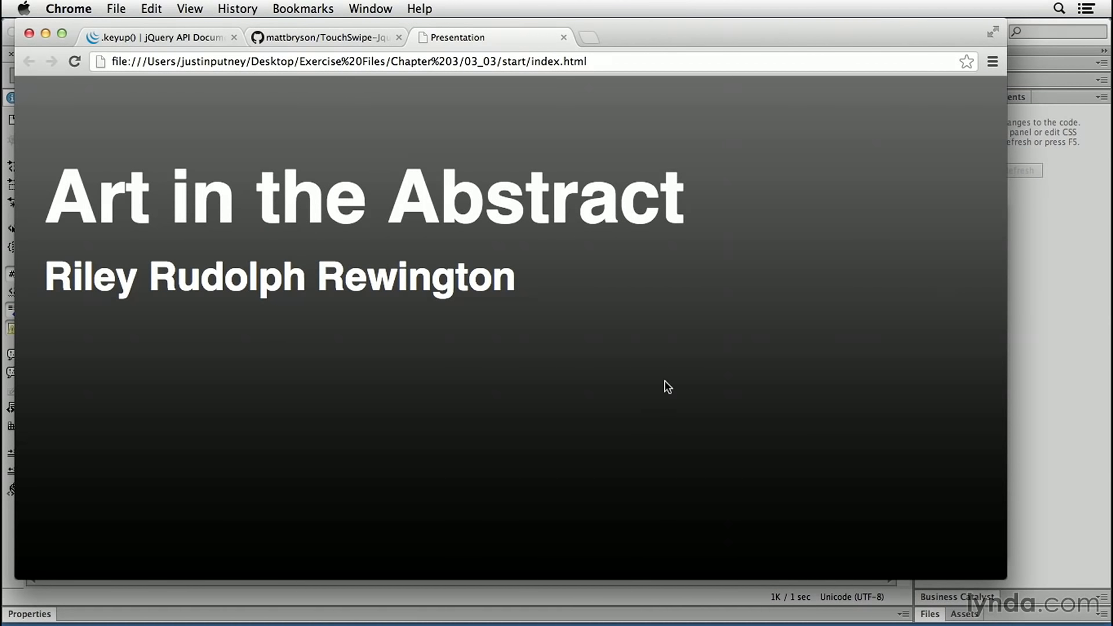